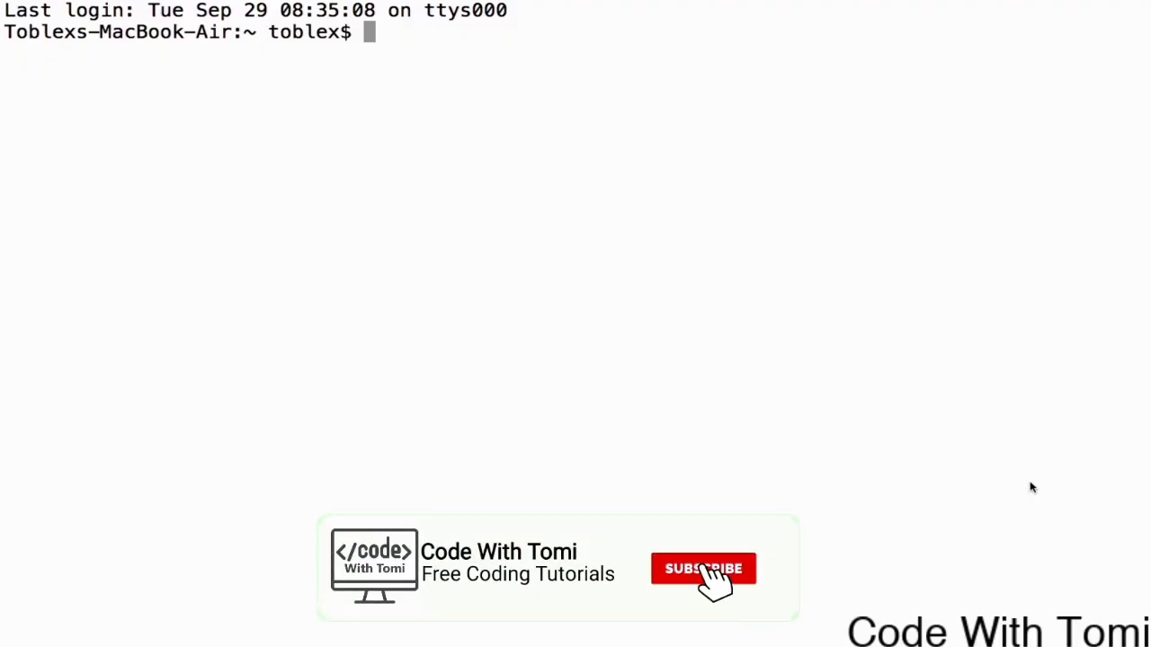
- Run pip3 install django, which reports Django 3.0.6 already installed
click(703, 568)
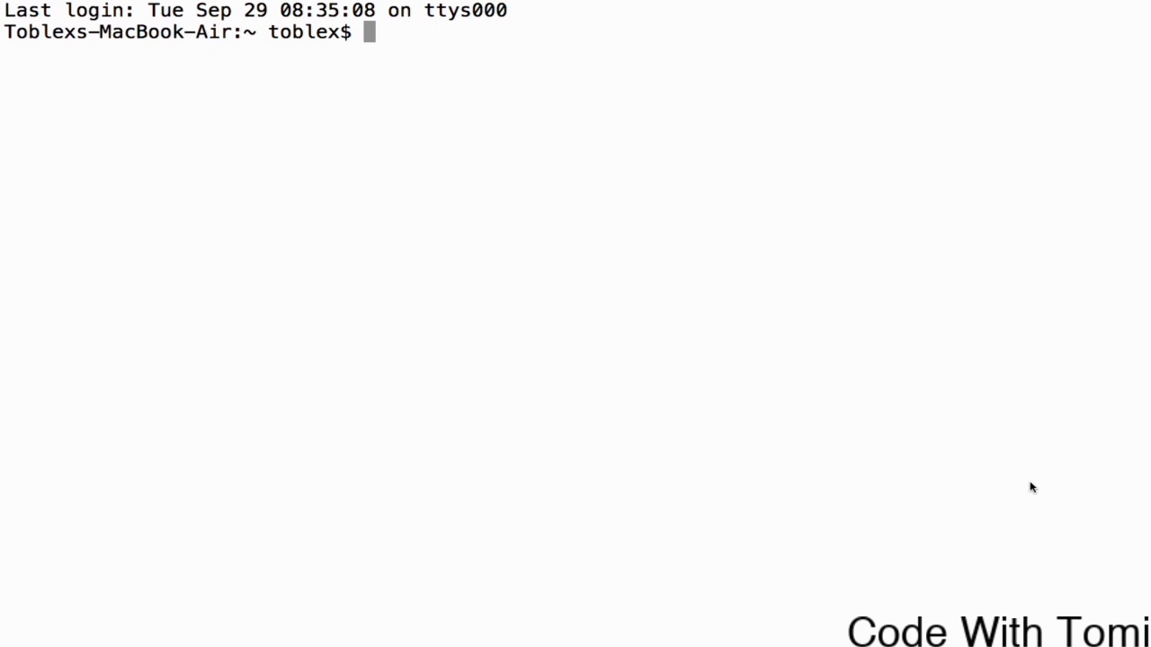
text(pip)
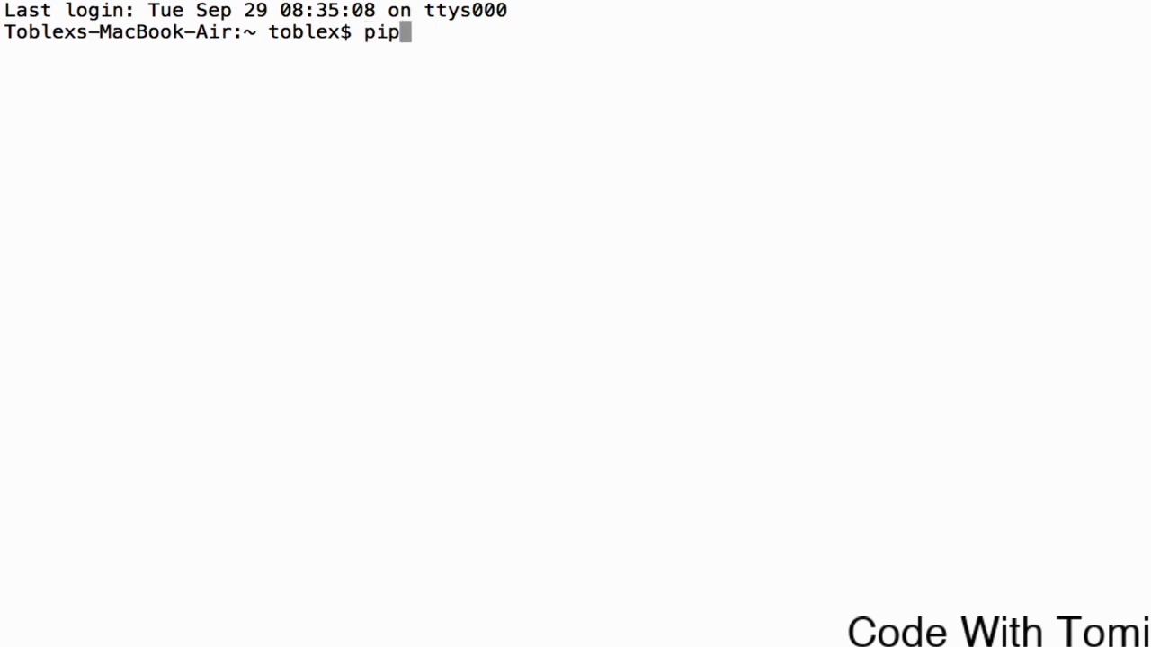
text(3 install)
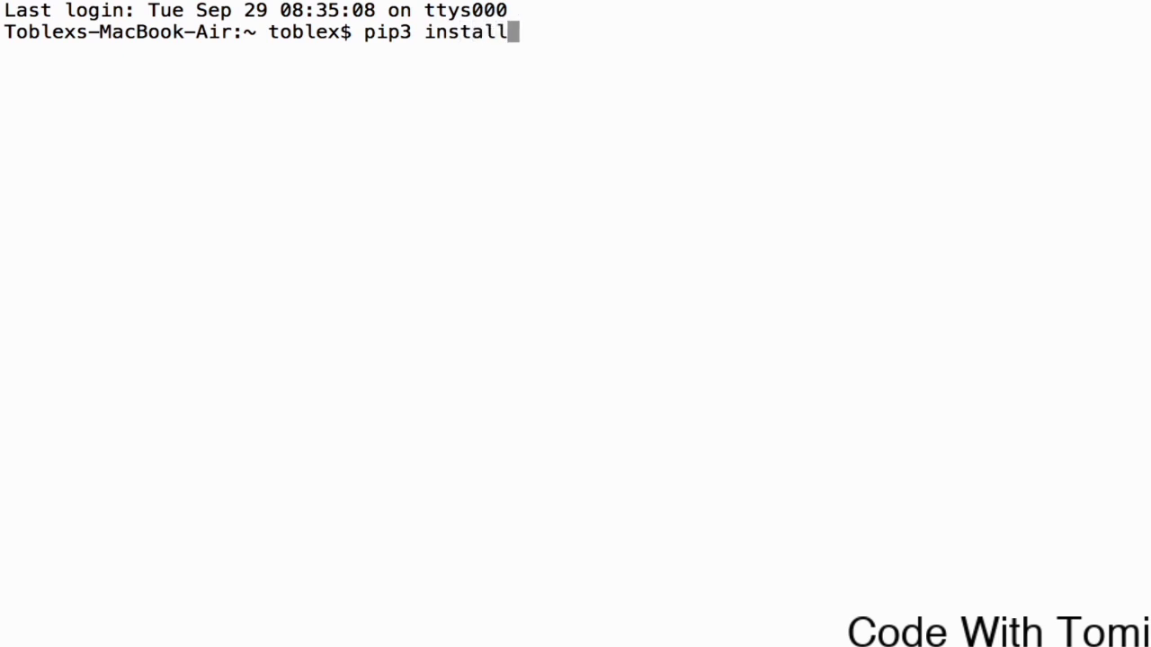
text(django)
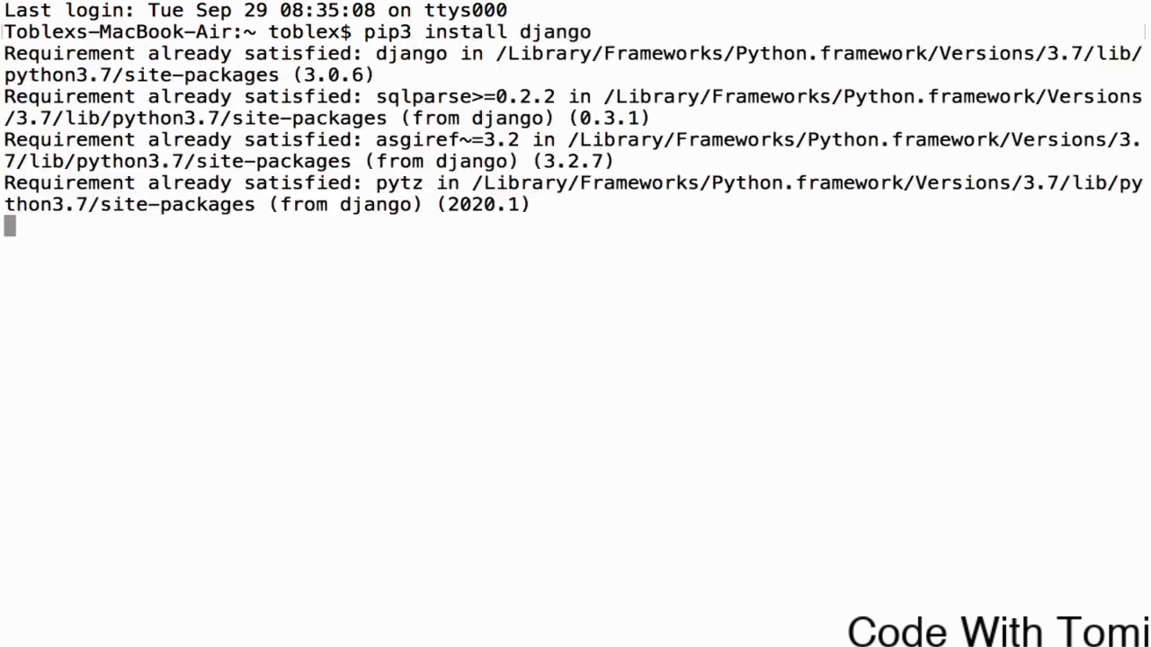
key(enter)
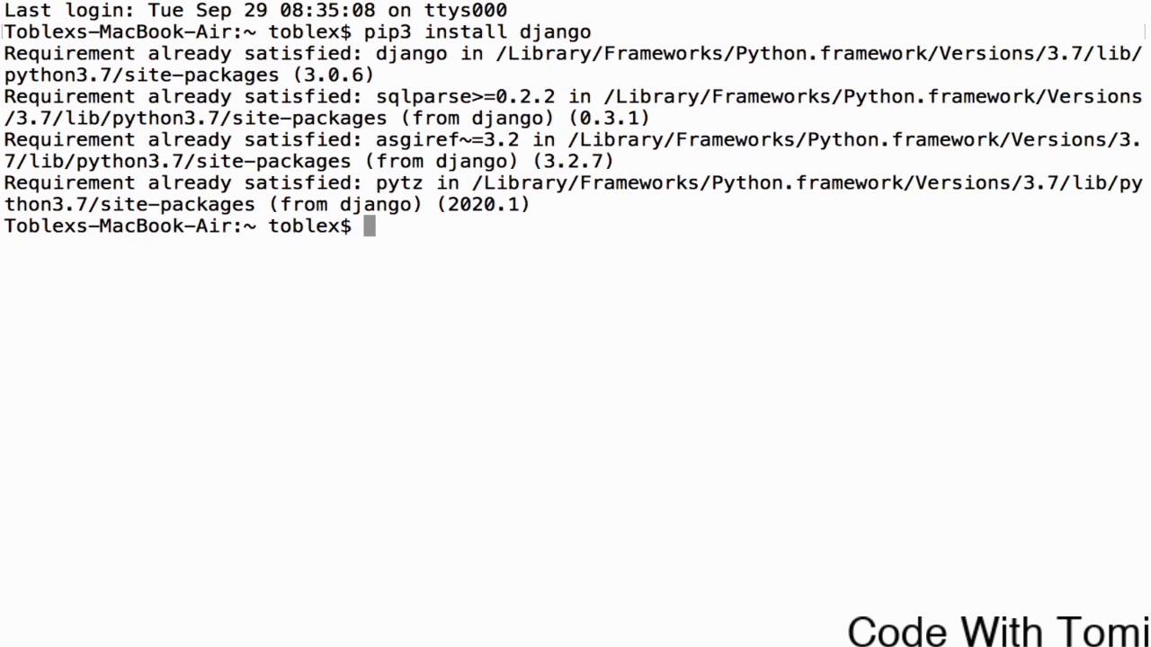
text(djano-admin)
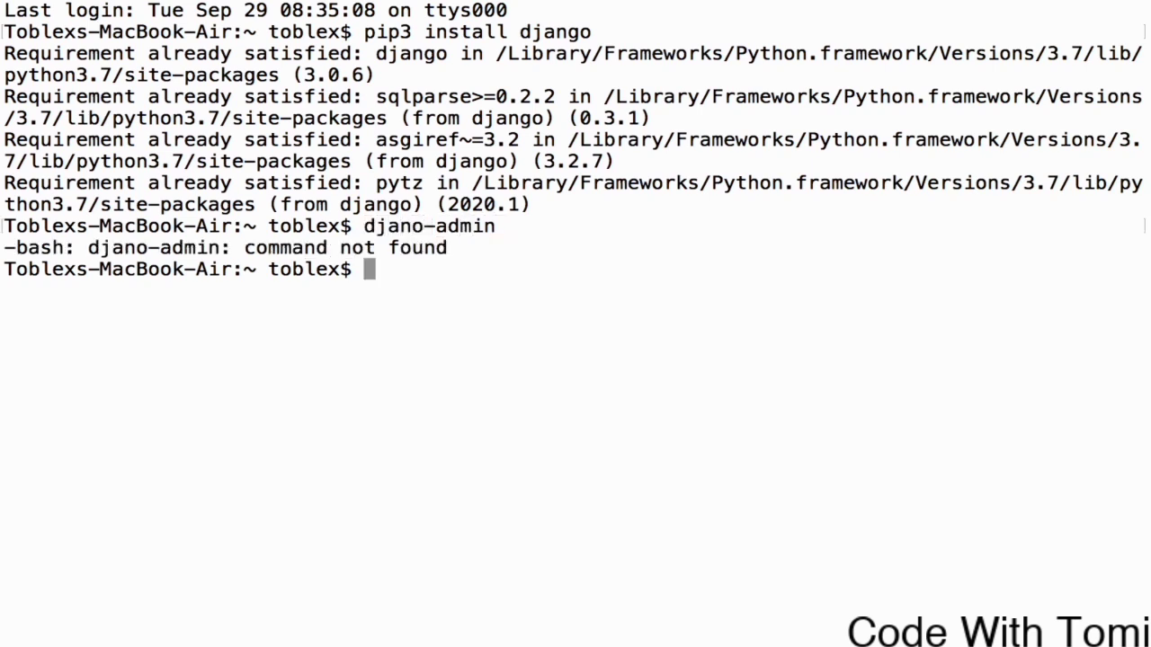
- Correct the djano-admin typo, run django-admin, and select startproject in its command list
text(djano-admin)
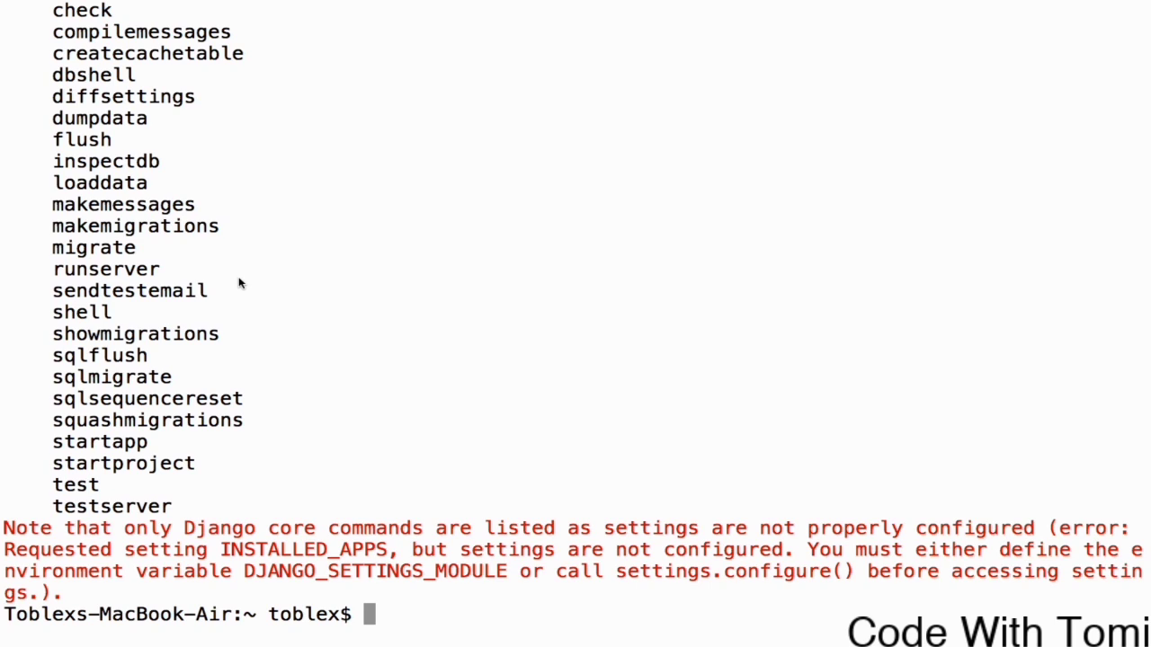
mouse_move(123, 472)
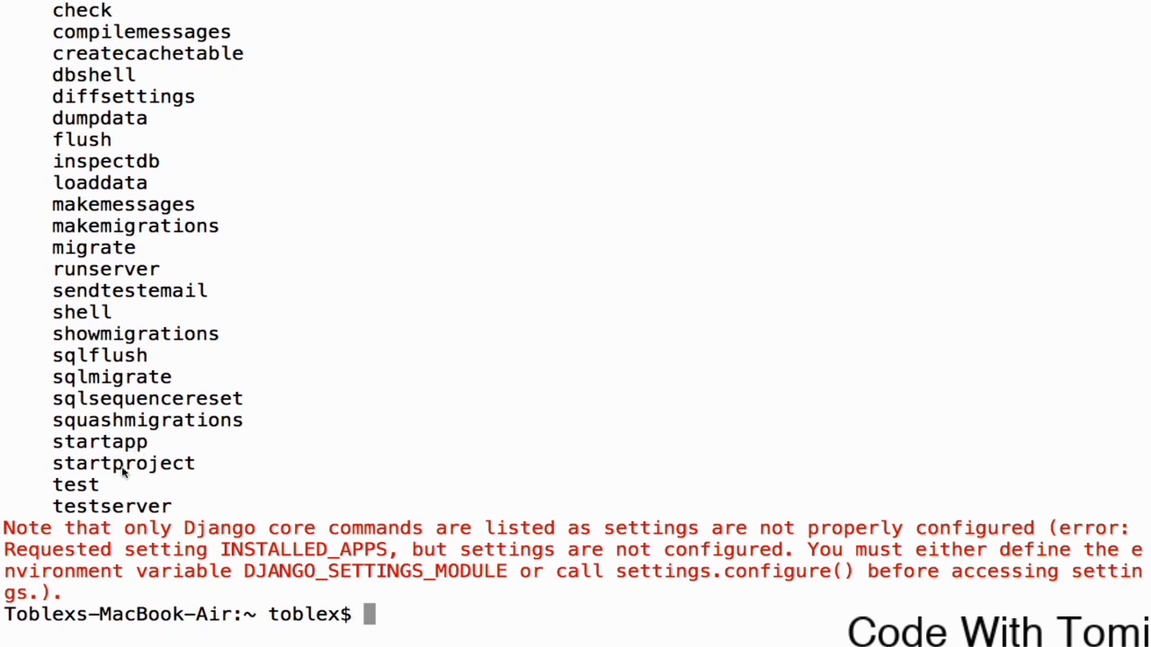
double_click(123, 464)
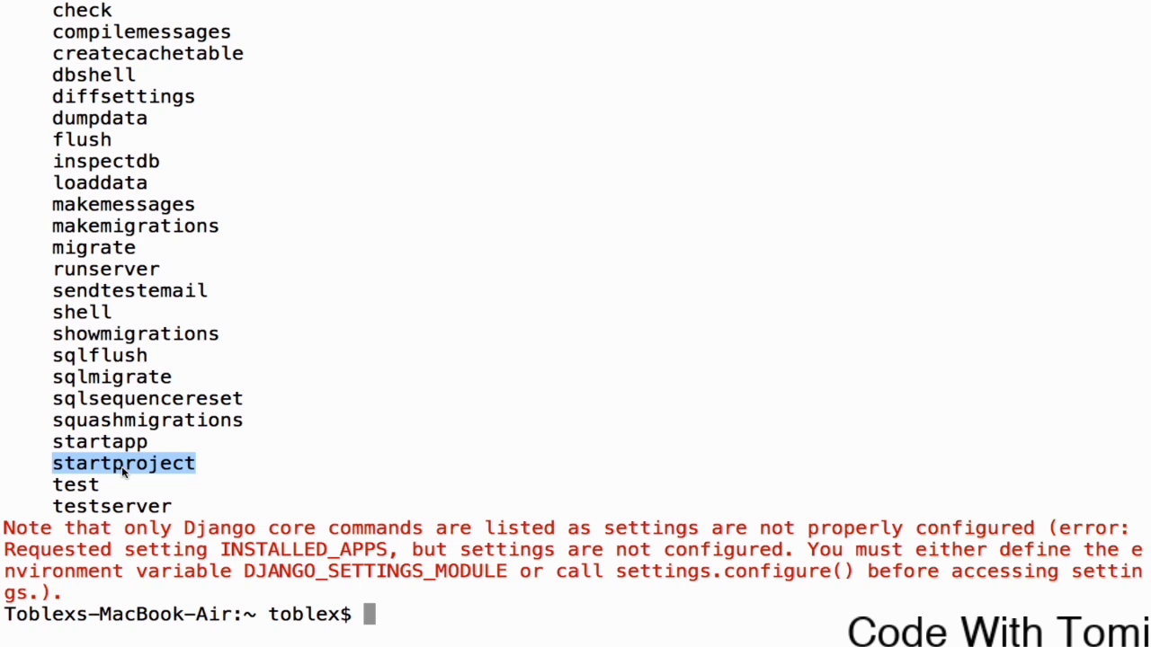
text(dja)
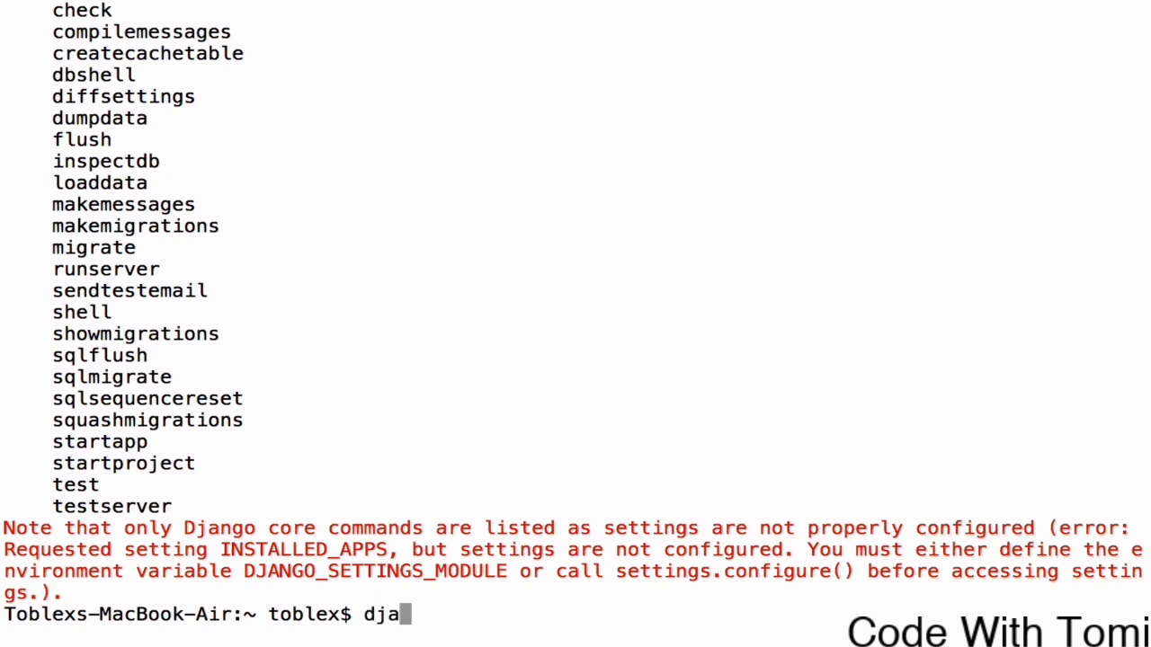
text(ngo-a)
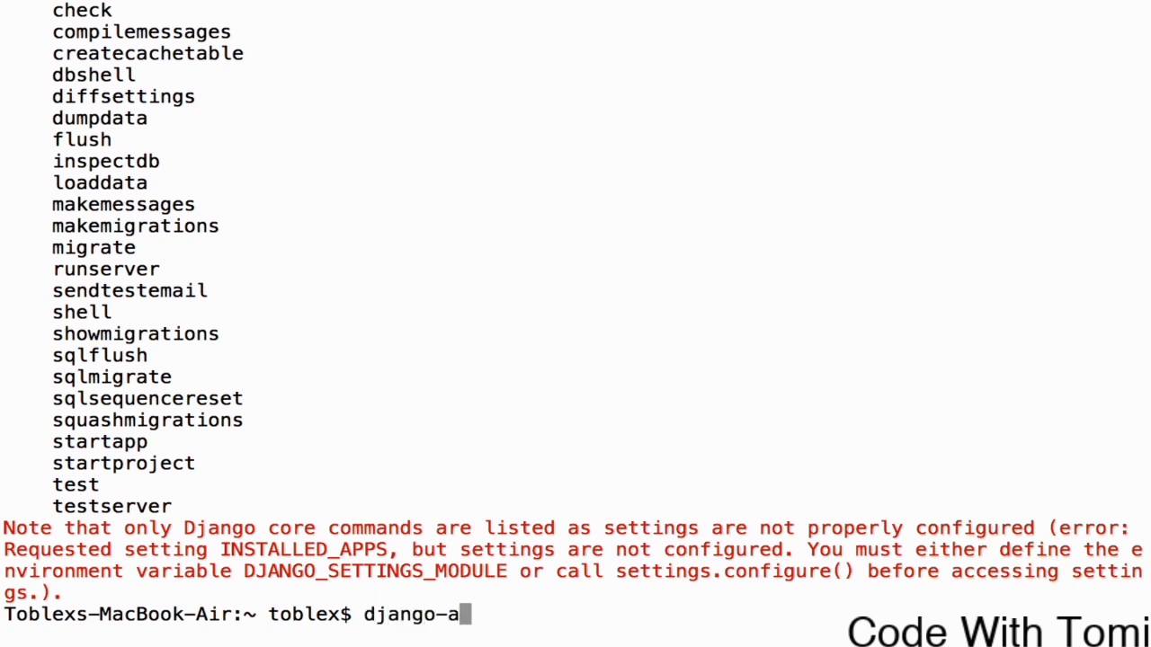
text(dmin v)
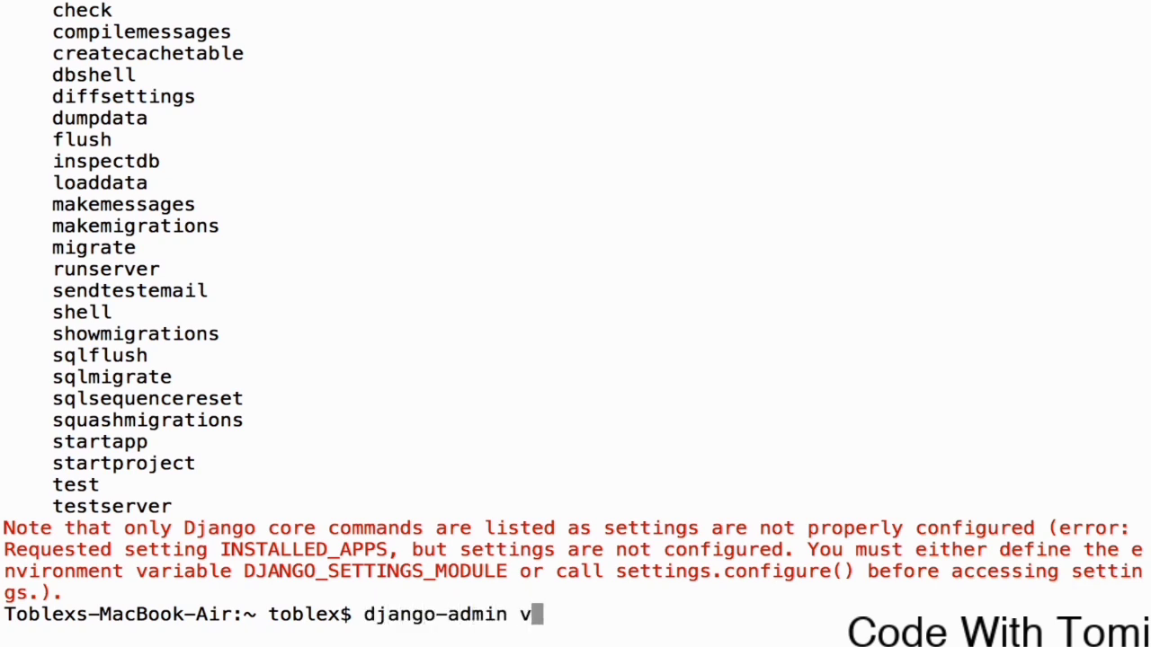
text(tartproject)
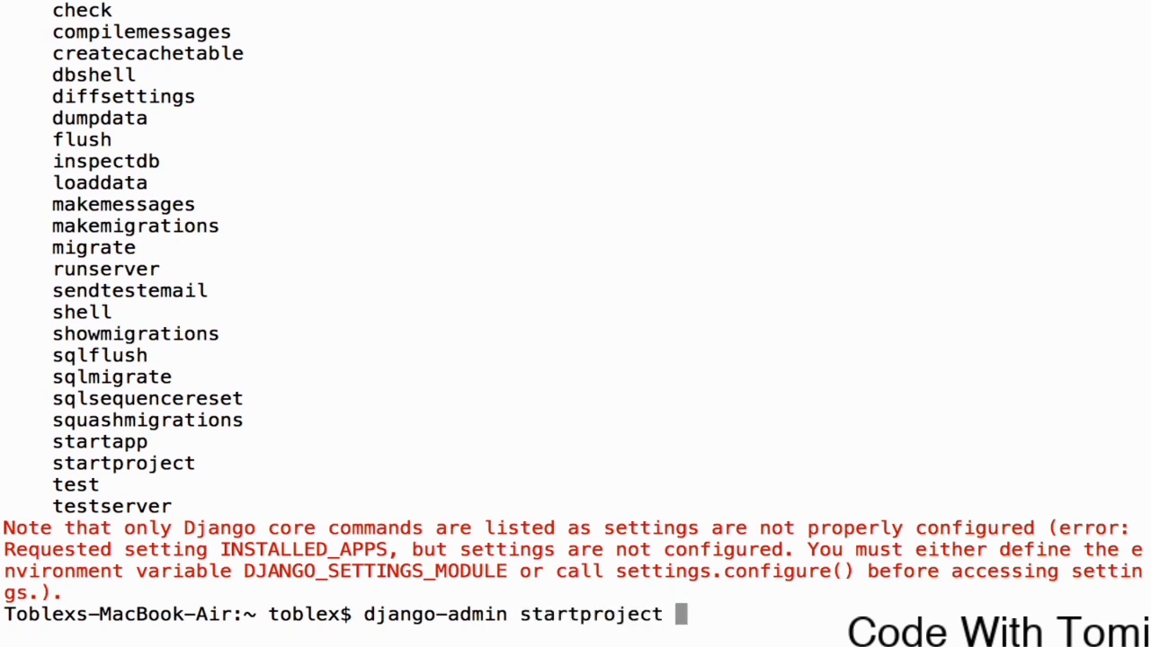
text(my)
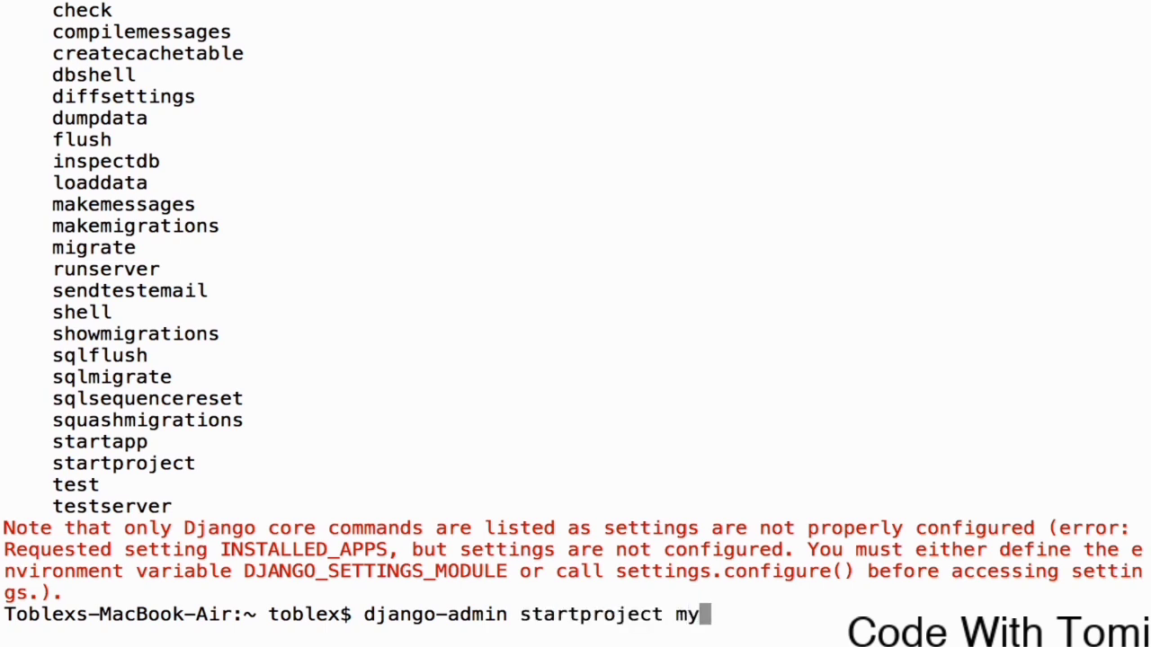
text(site)
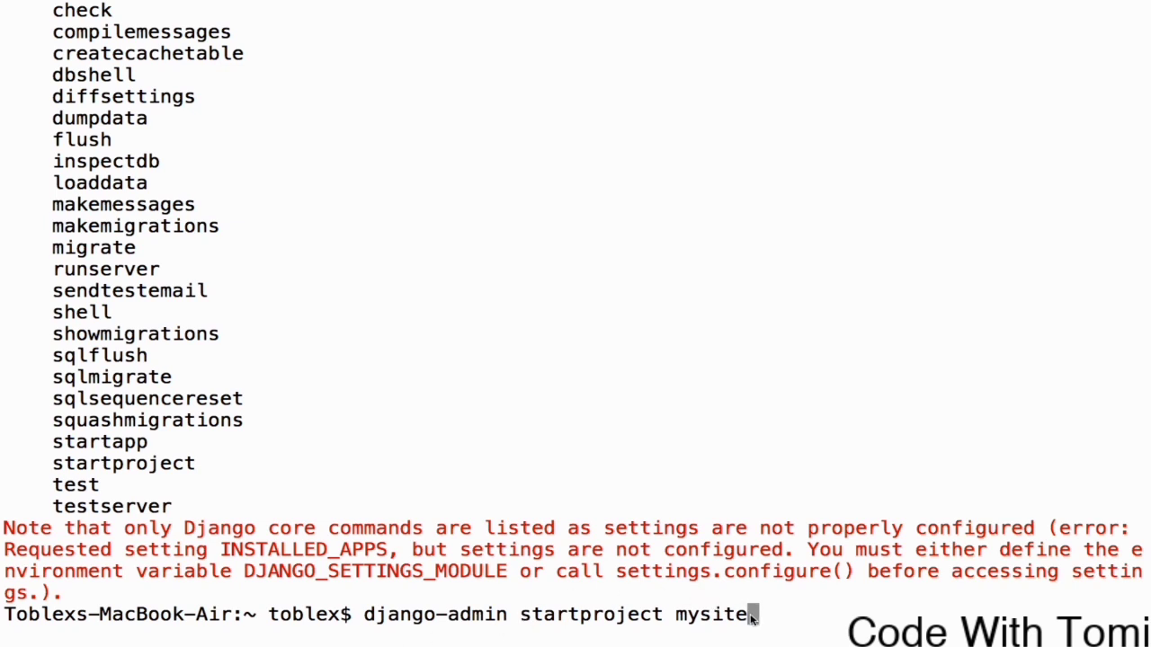
drag(364, 614, 747, 615)
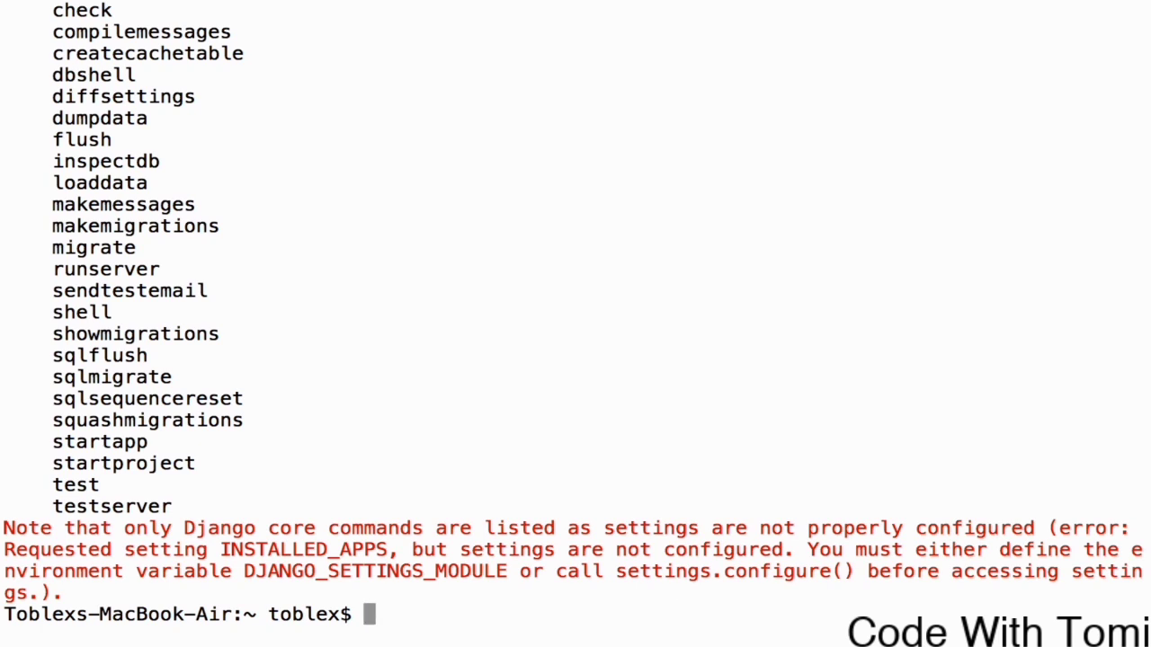
- Move to the desktop and create the mysite project with django-admin startproject
text(cd desktop)
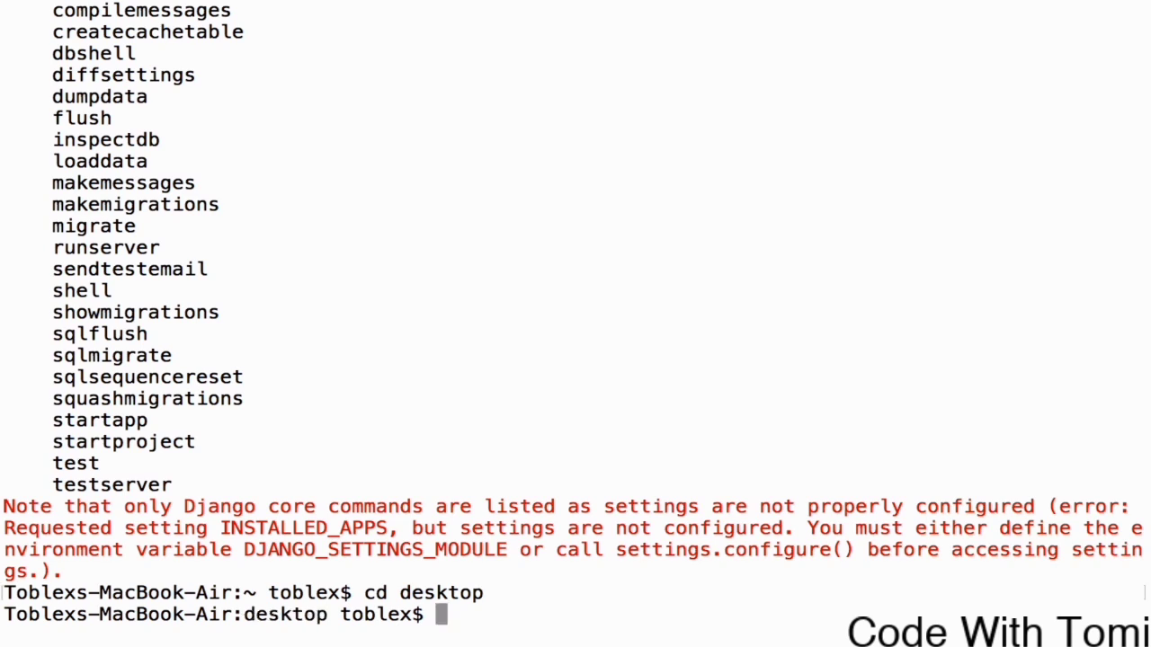
text(startproject)
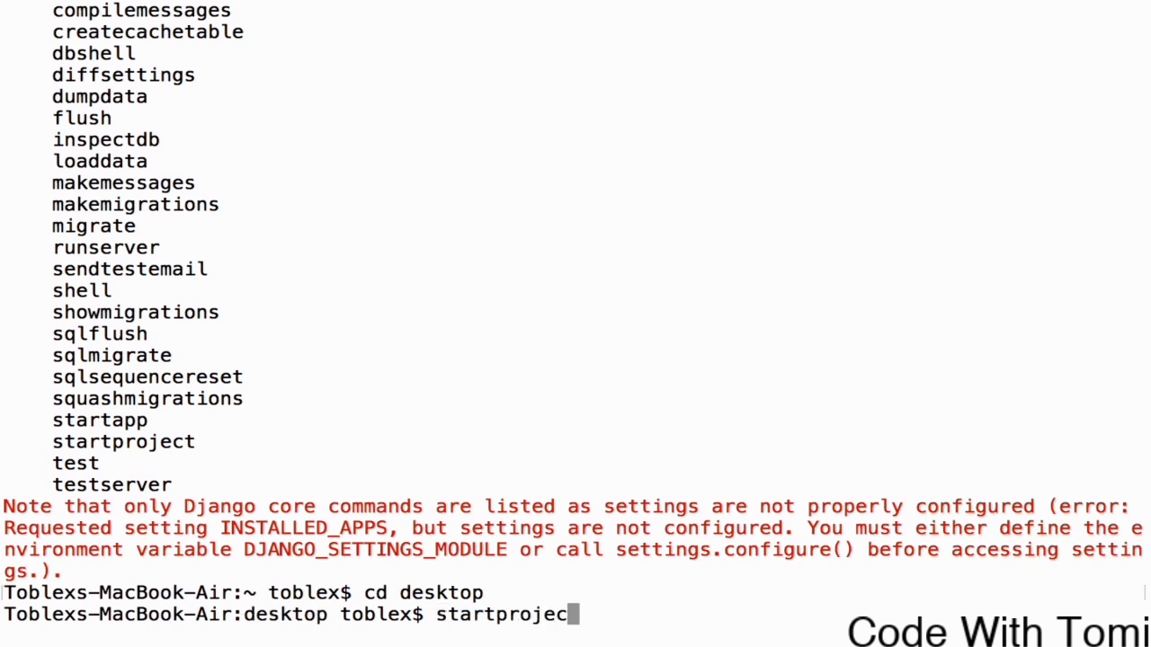
text(djan)
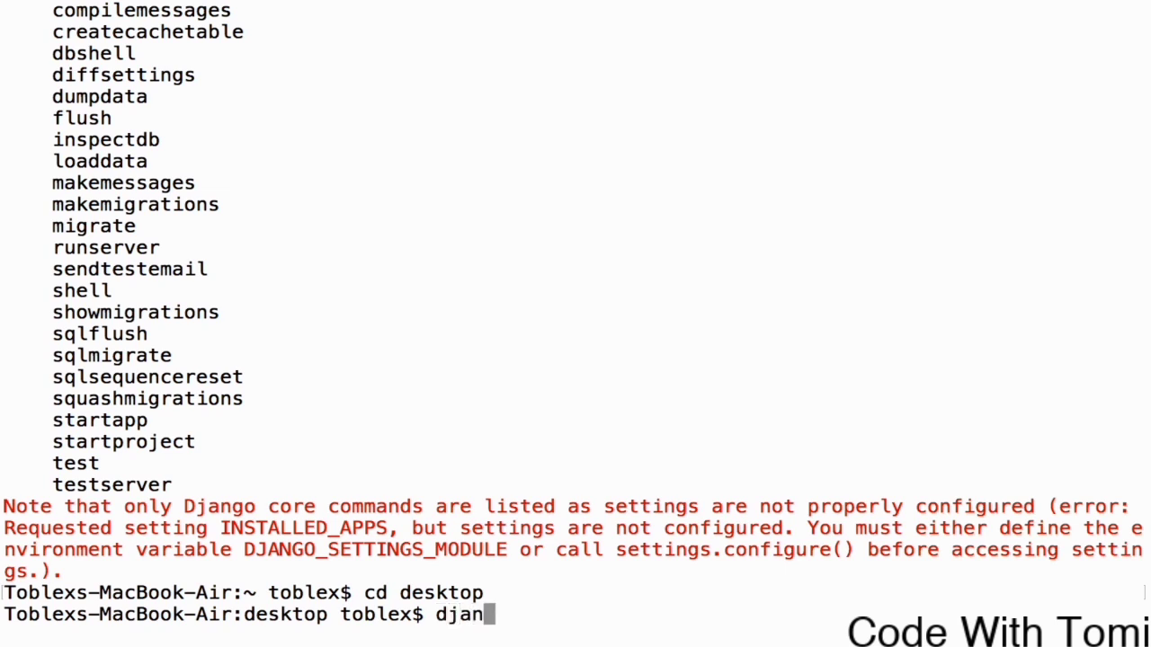
text(go-a)
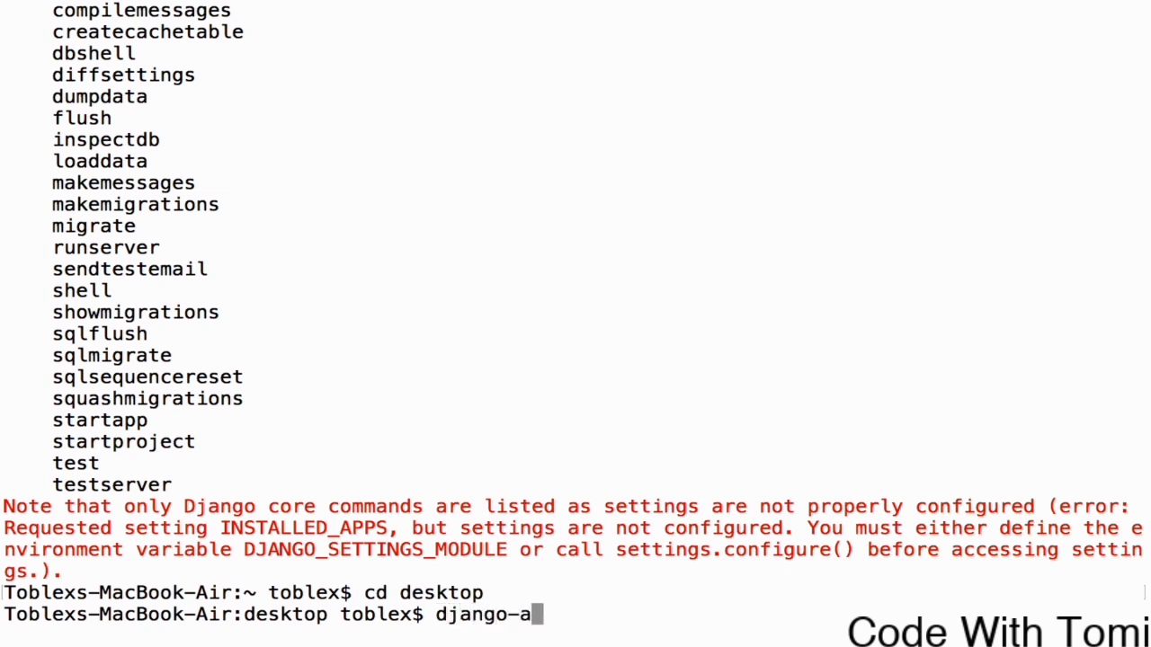
text(dmin)
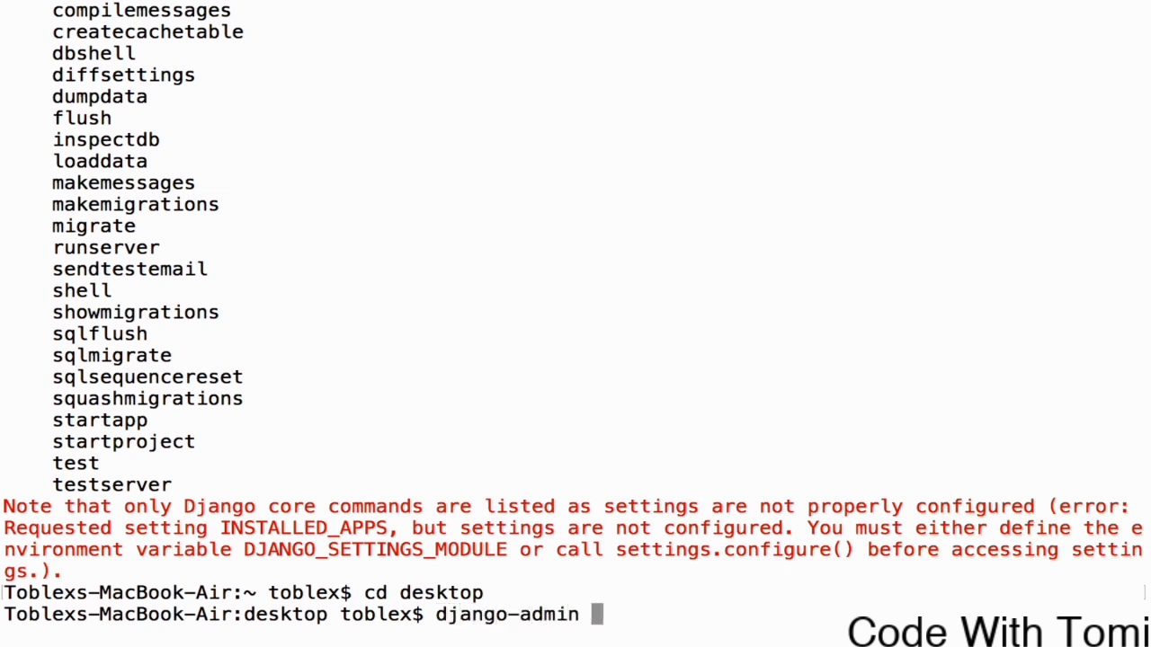
text(startproject mysite)
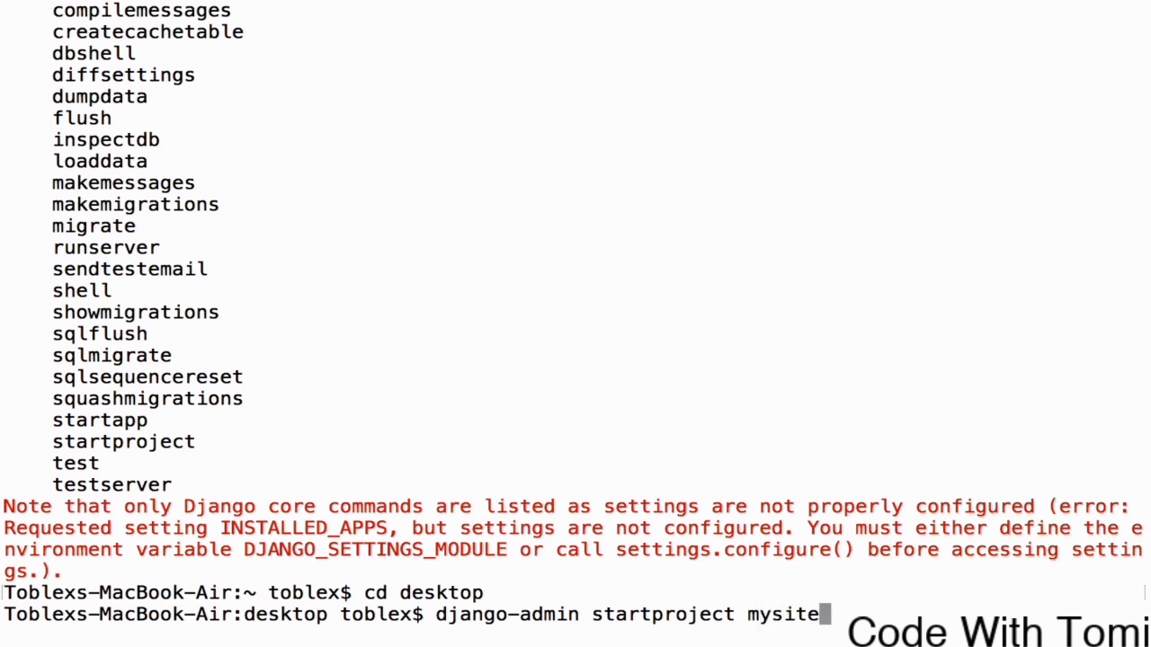
key(enter)
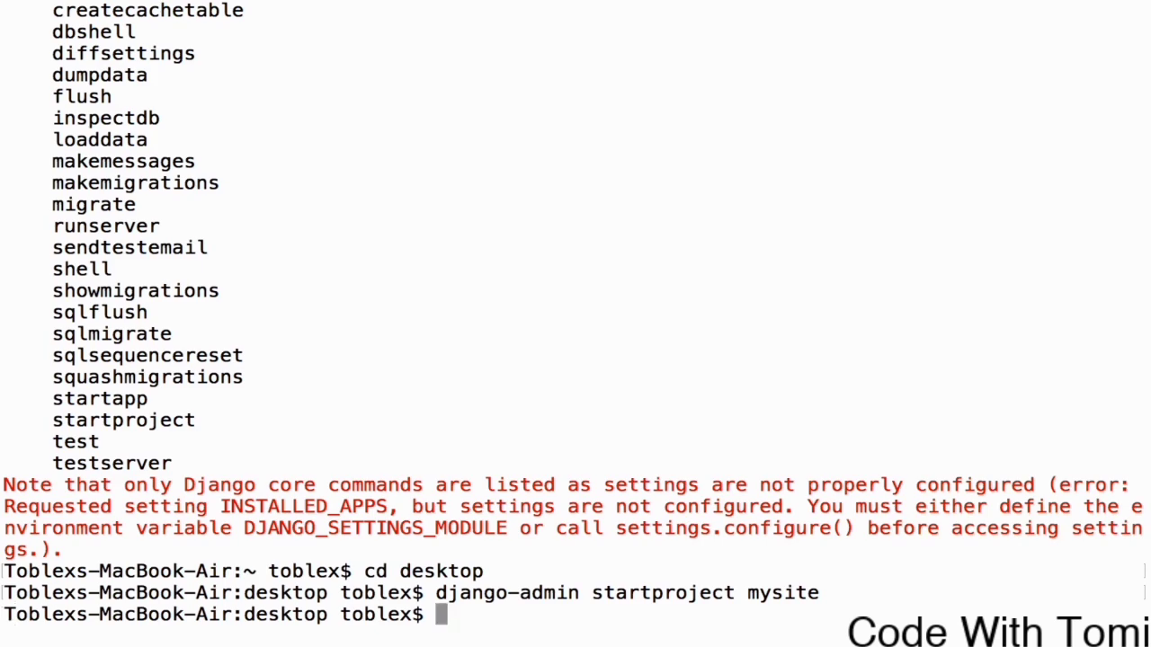
- List the desktop contents with ls to confirm the new mysite folder
text(ls)
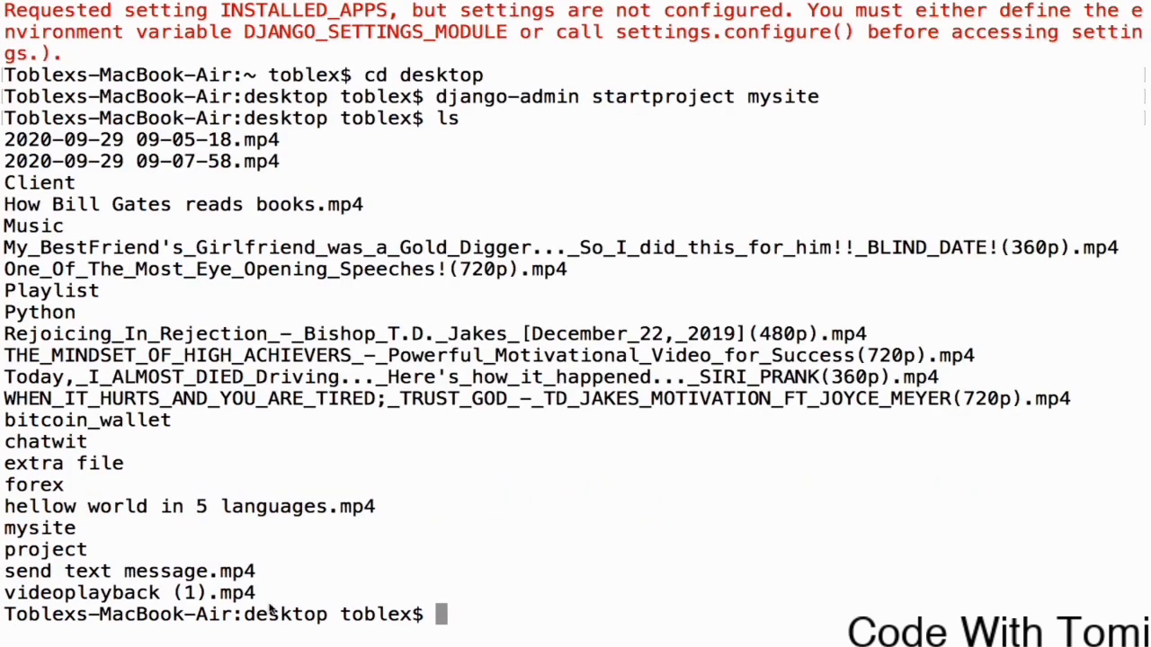
mouse_move(68, 499)
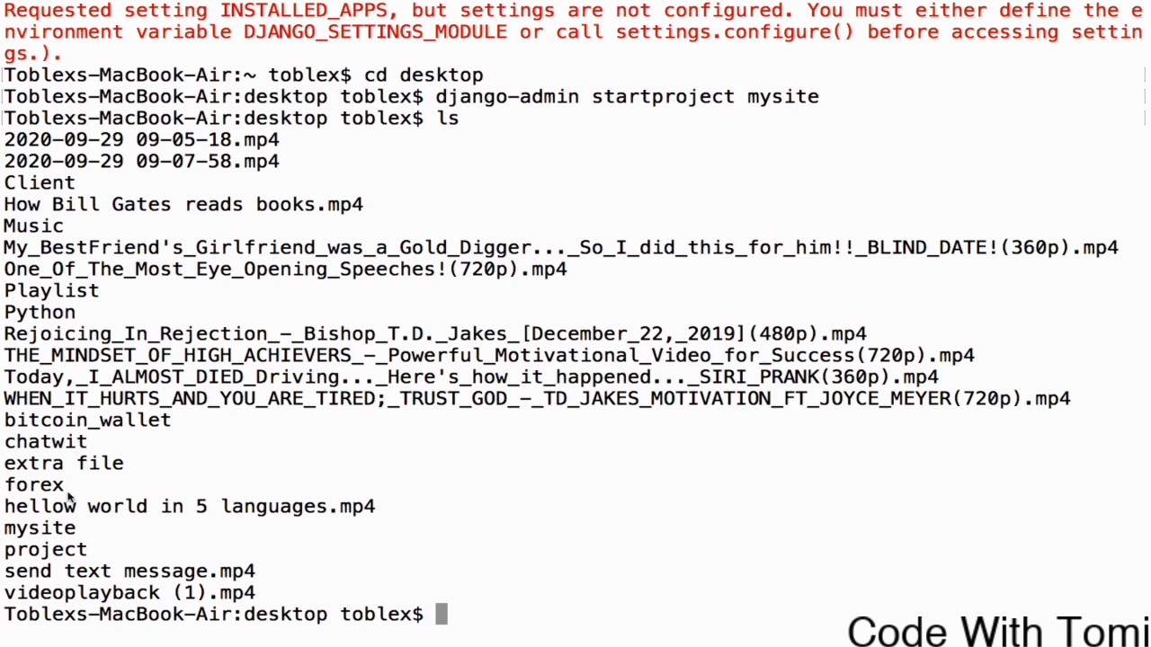
double_click(39, 528)
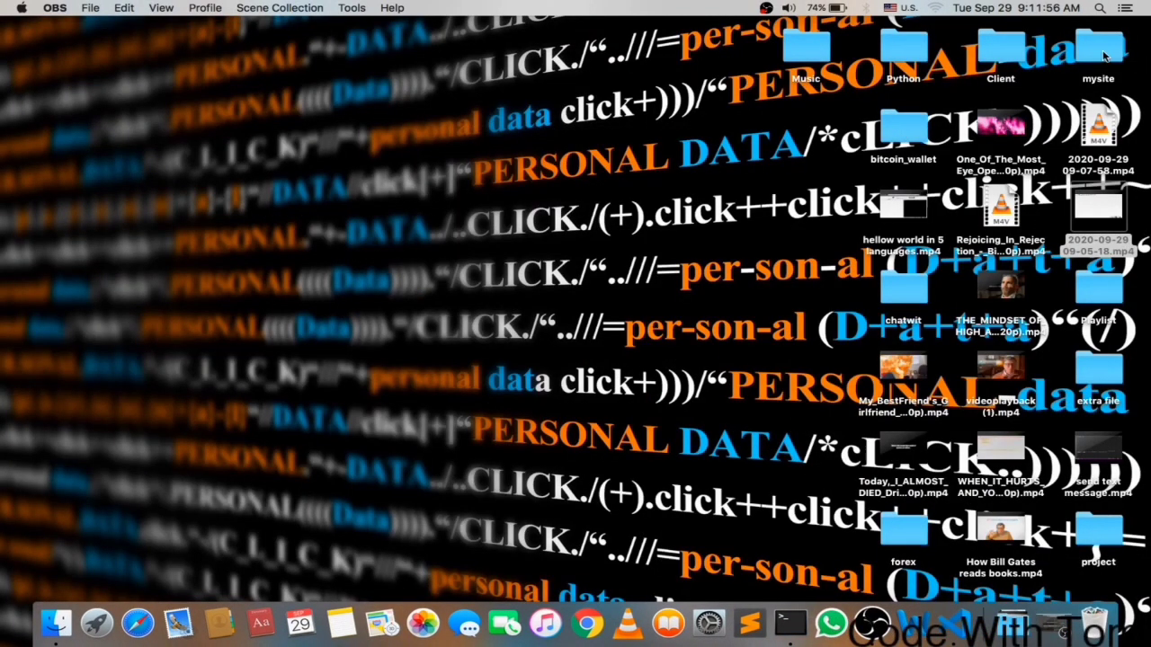
- Open mysite in Finder to see manage.py and the inner mysite folder, then close it
double_click(1098, 50)
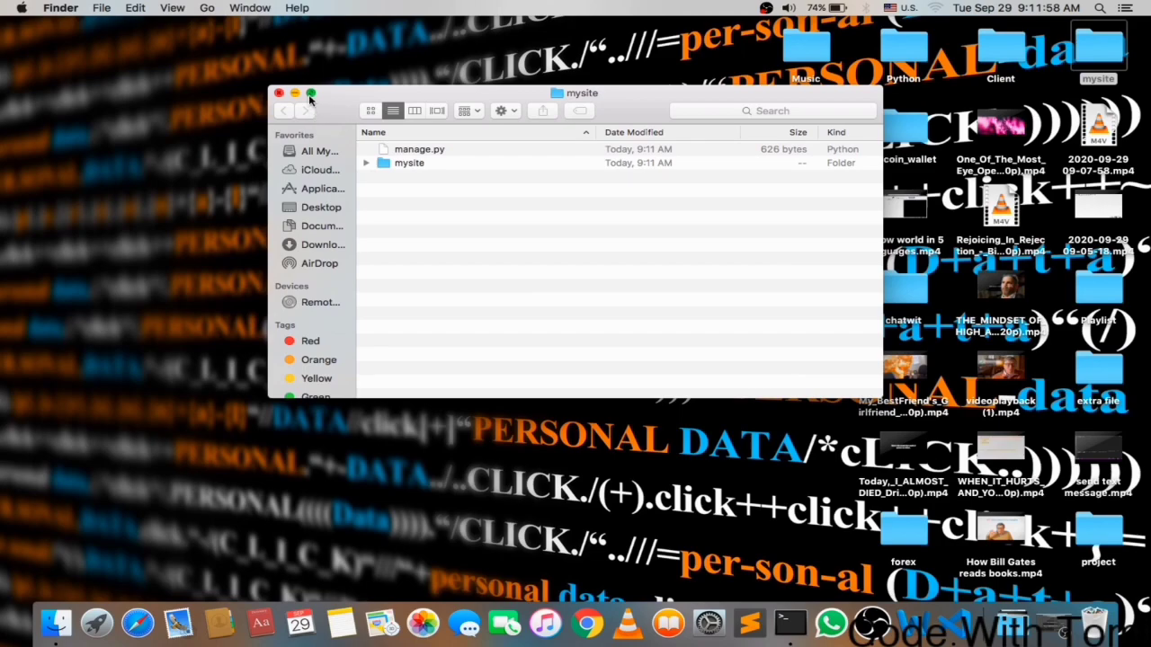
click(310, 94)
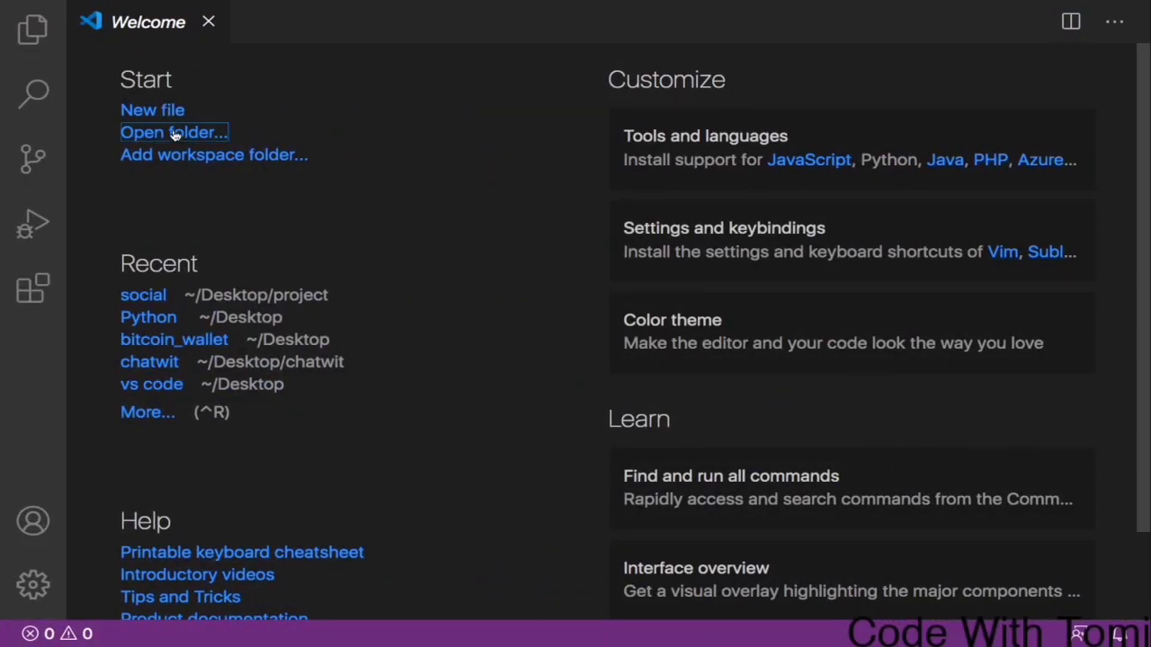
- Browse VS Code's open-folder dialog to Desktop and select the mysite folder
click(174, 132)
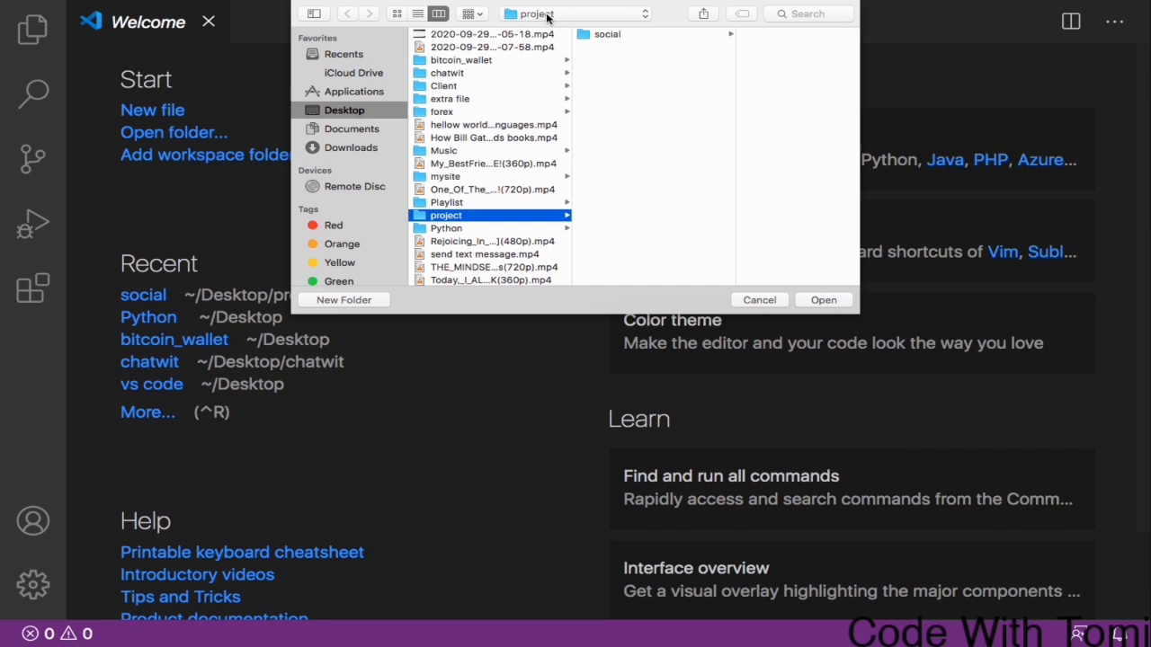
click(347, 13)
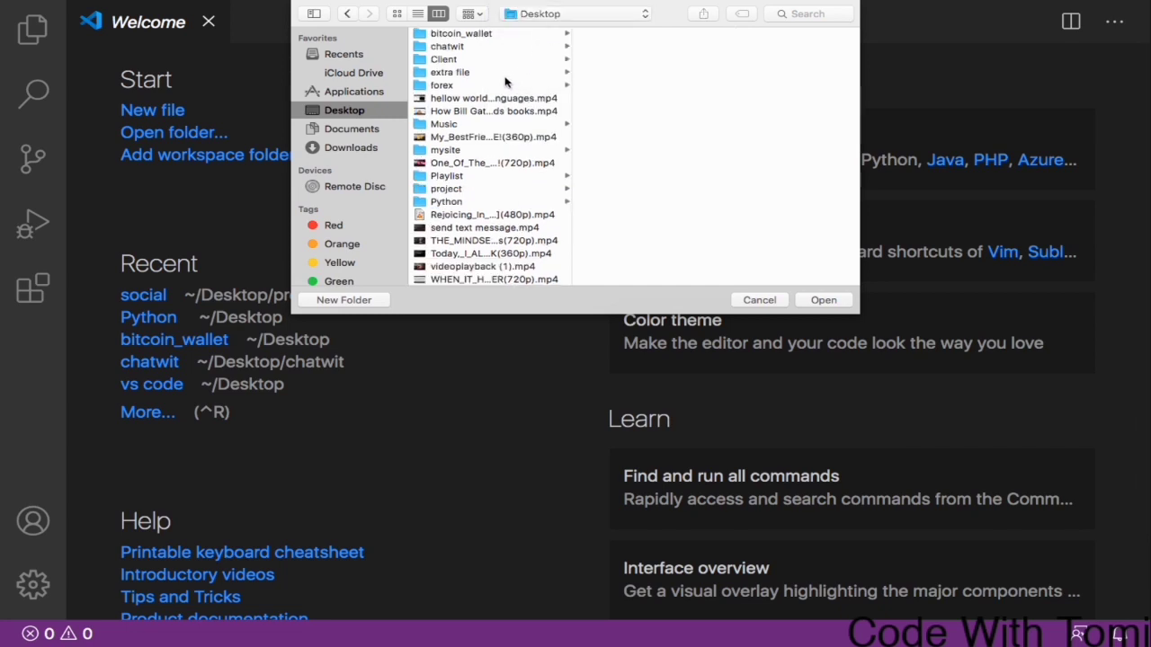
scroll(down, 3)
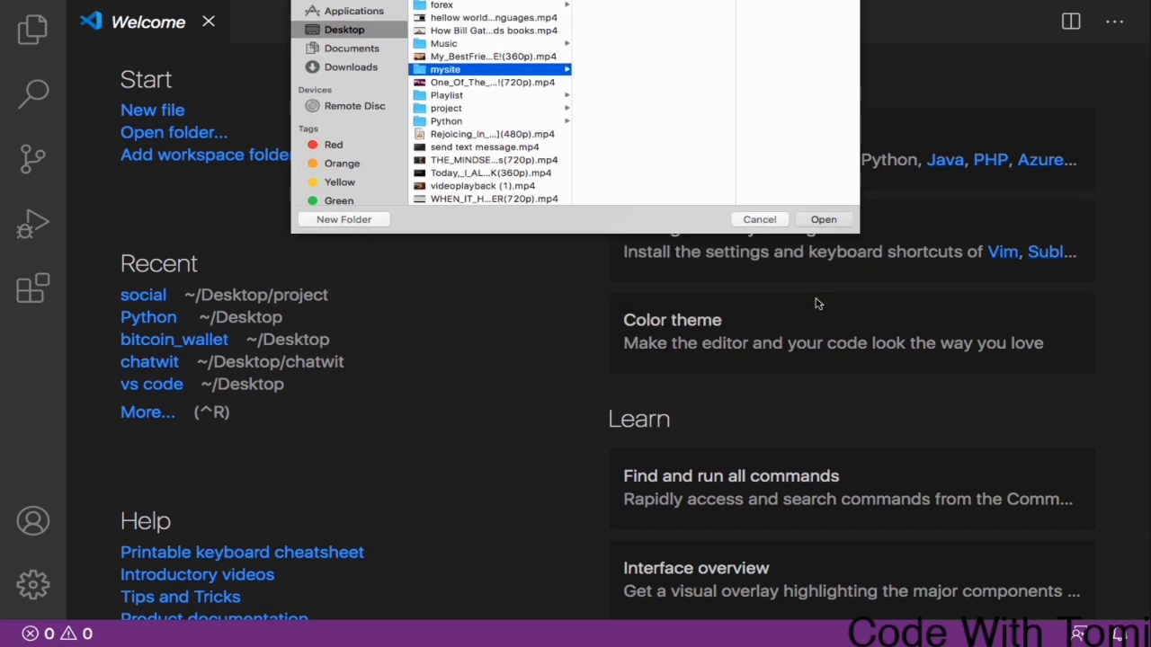
click(823, 220)
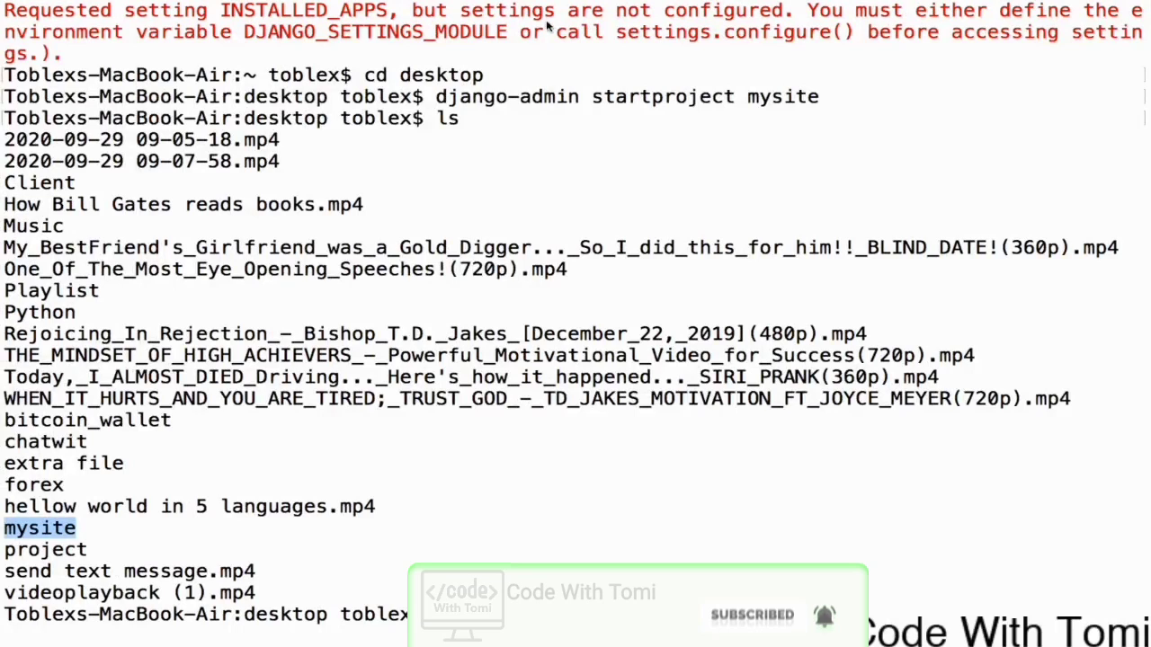
- Change into the mysite folder with cd mysite and list its files with ls
text(cd)
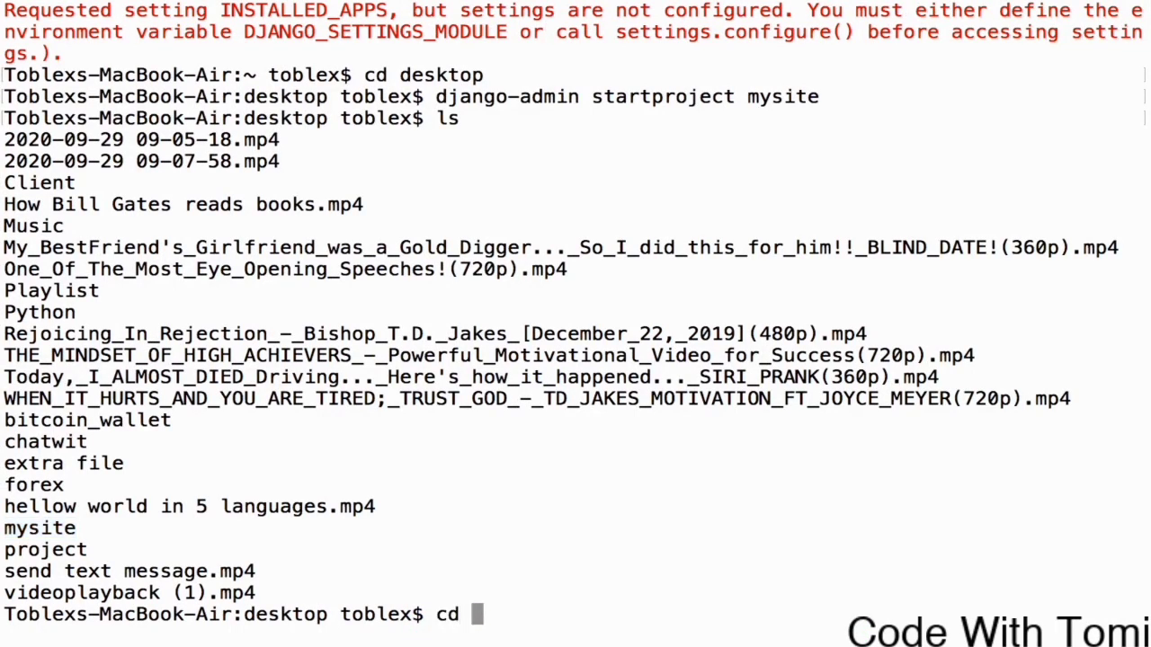
text(mysite)
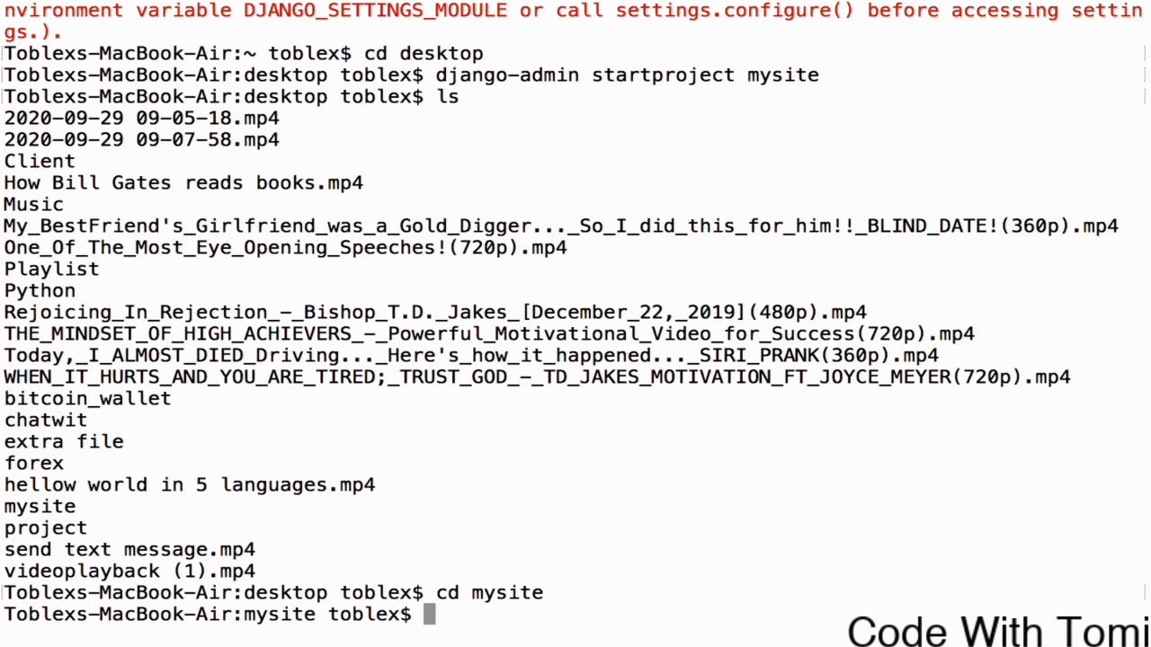
text(ls)
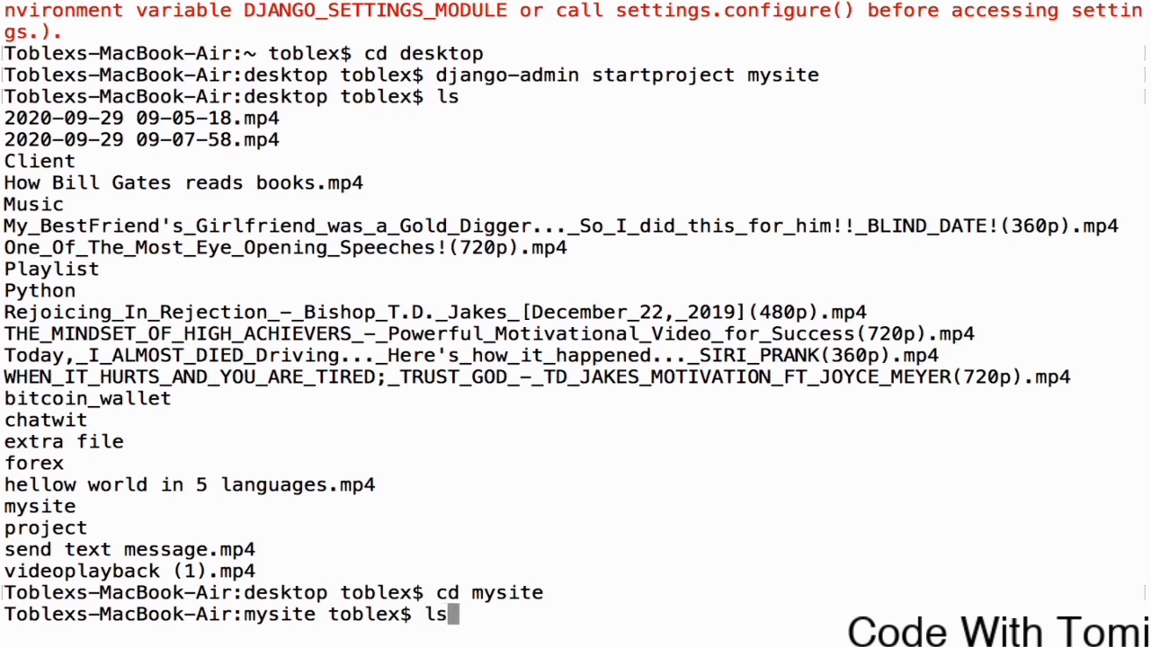
key(enter)
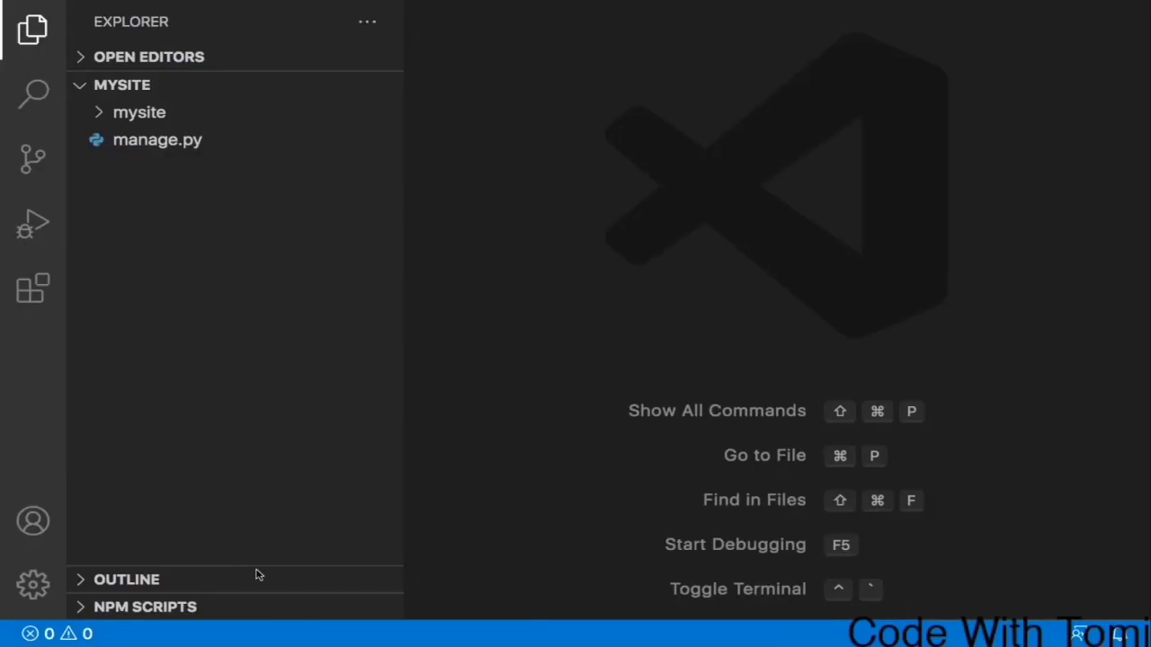
- Open and close manage.py, then expand the inner mysite folder to show its five files
click(140, 111)
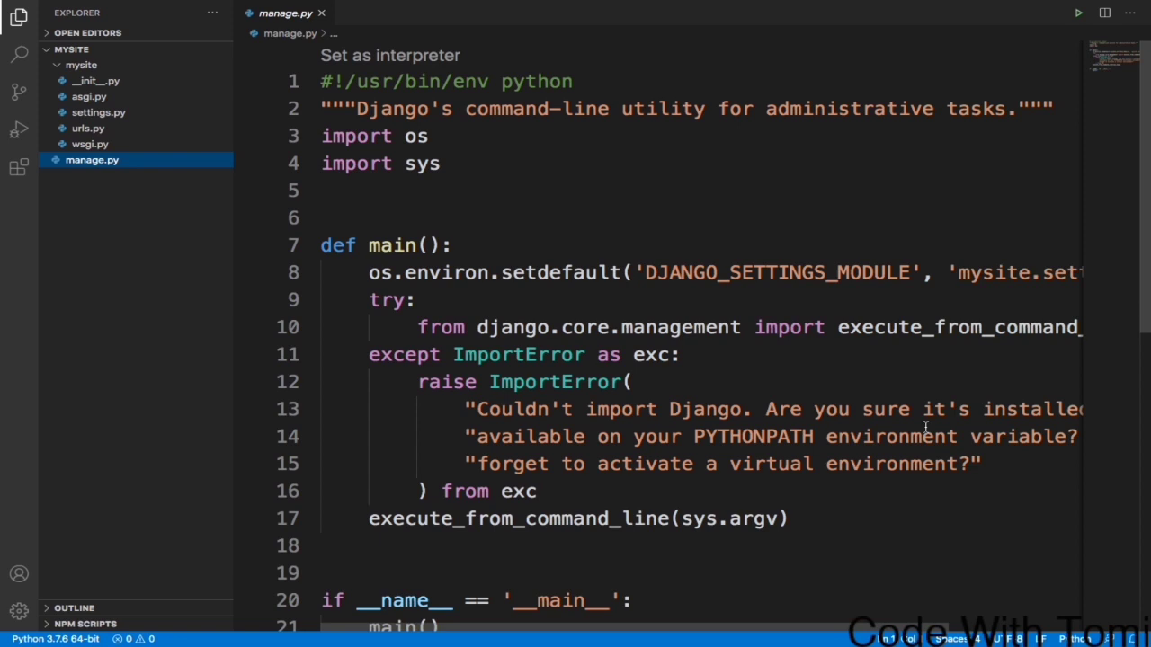
mouse_move(186, 7)
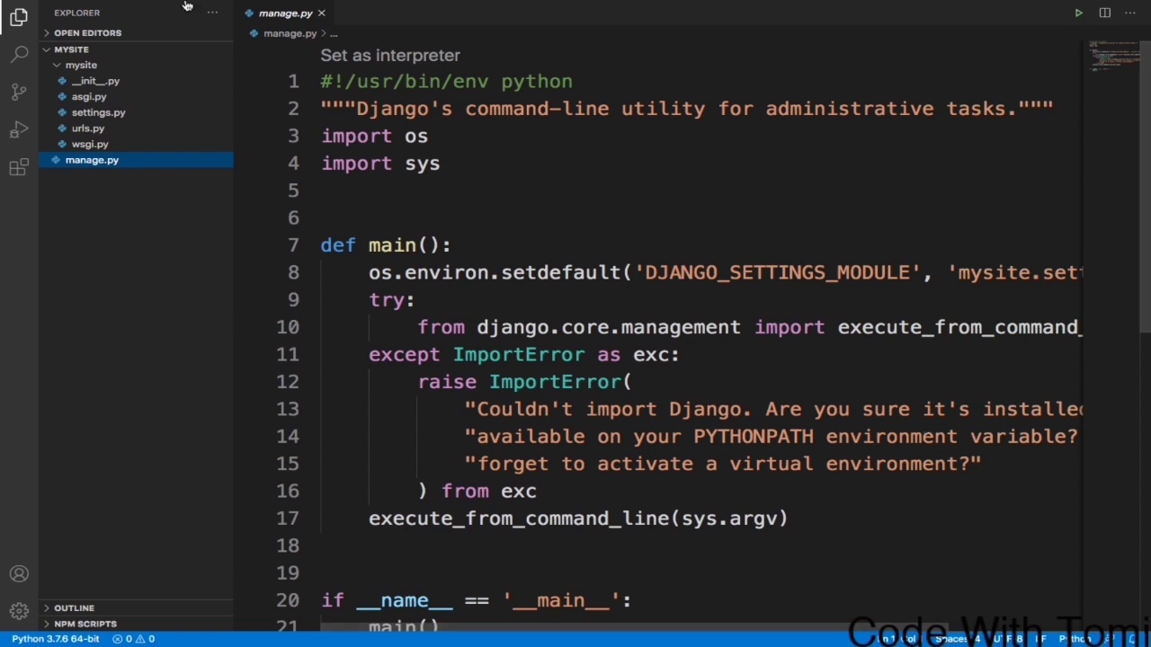
click(321, 12)
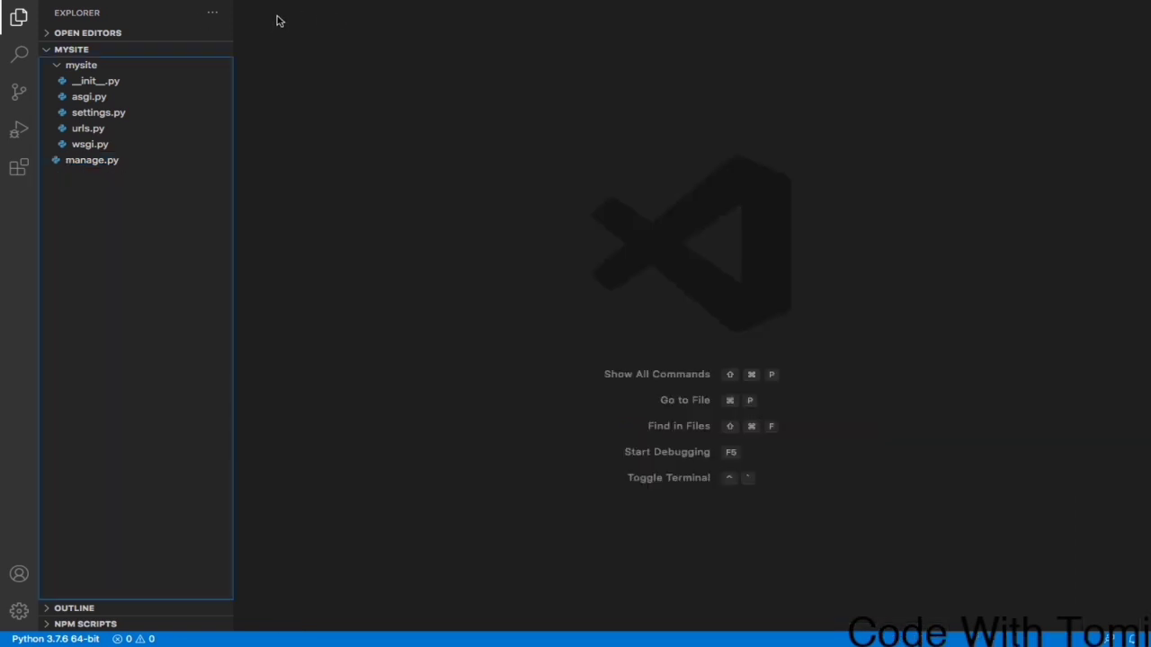
click(81, 65)
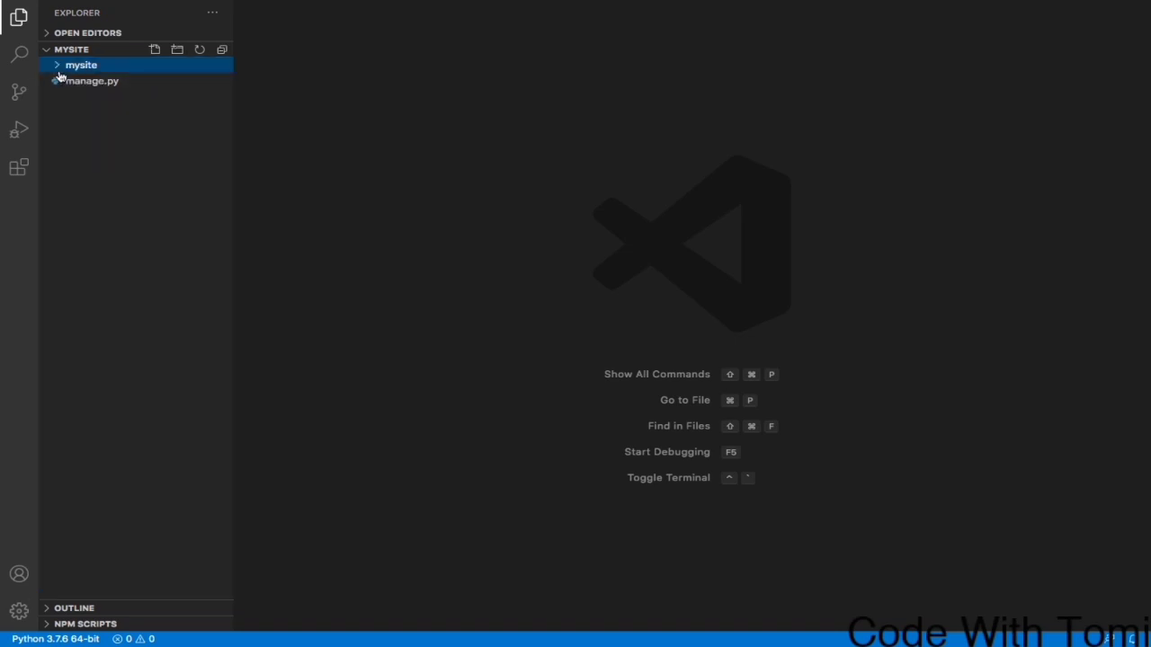
click(81, 65)
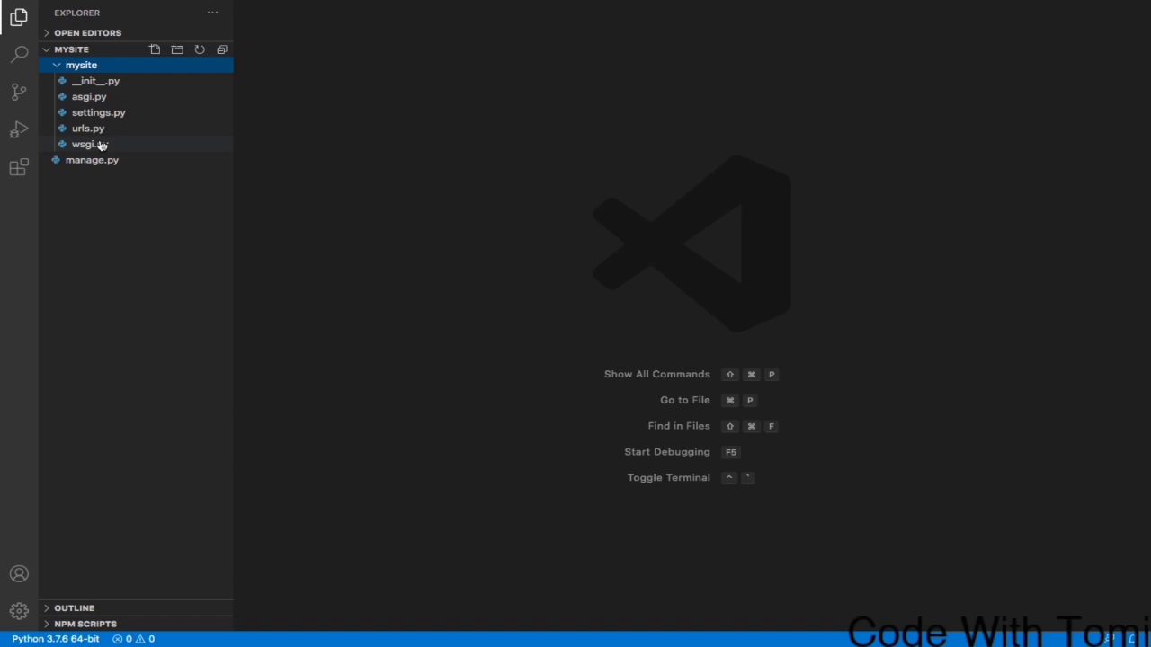
mouse_move(103, 148)
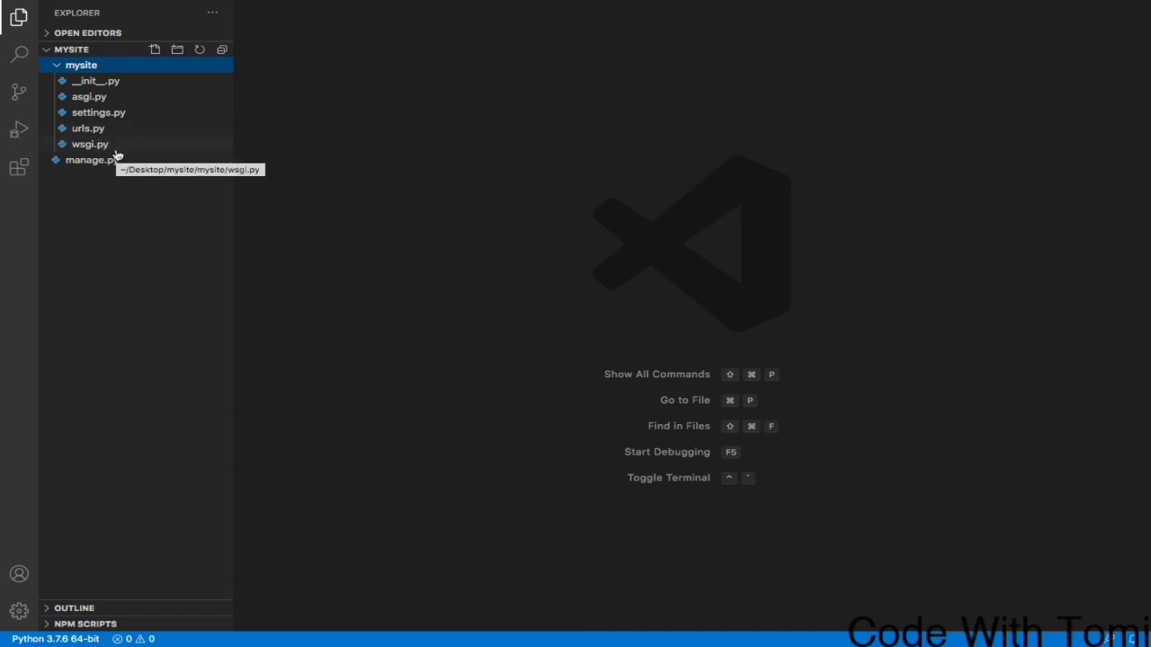
mouse_move(88, 128)
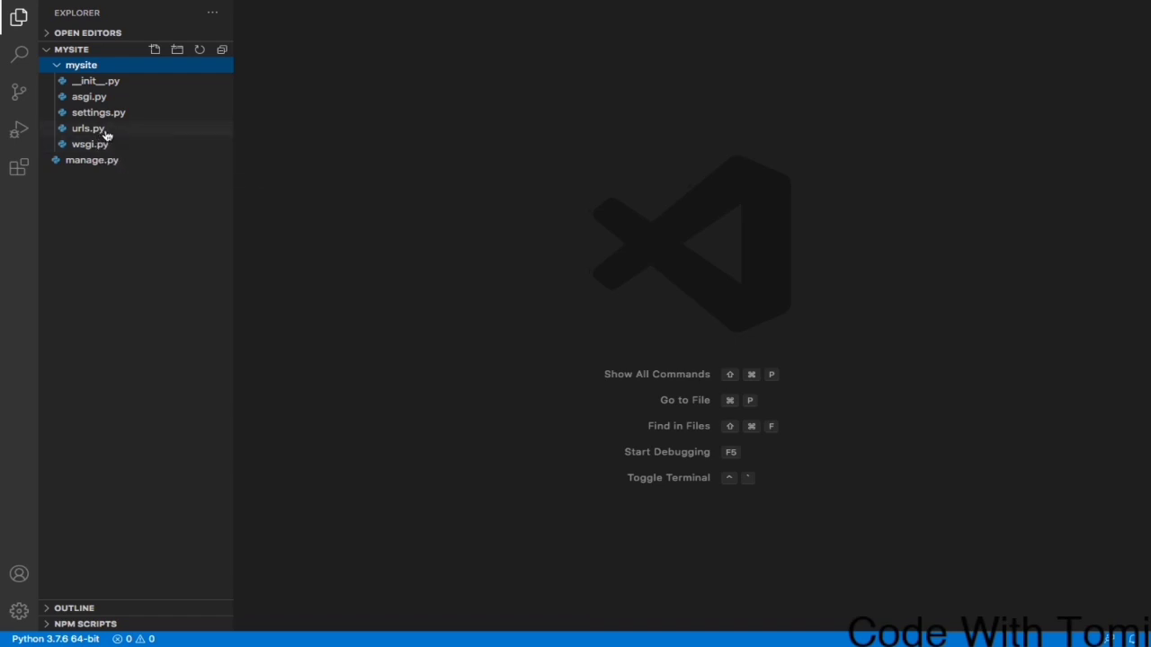
- Glance at settings.py, then open urls.py and scroll to the urlpatterns admin path
click(87, 128)
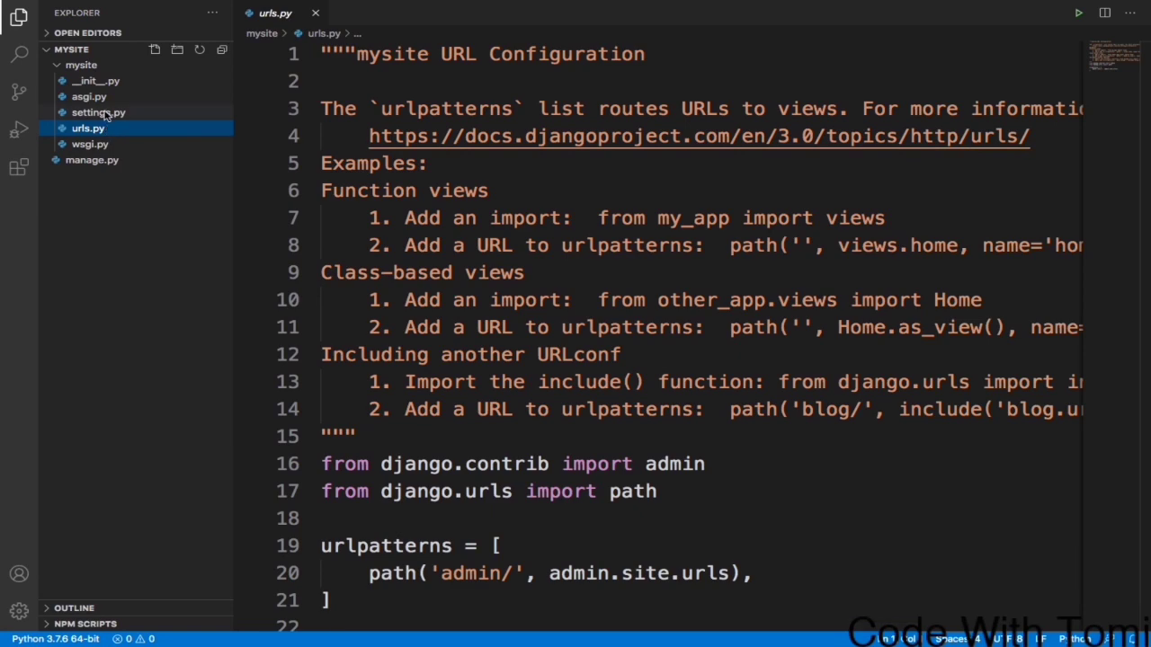
click(98, 111)
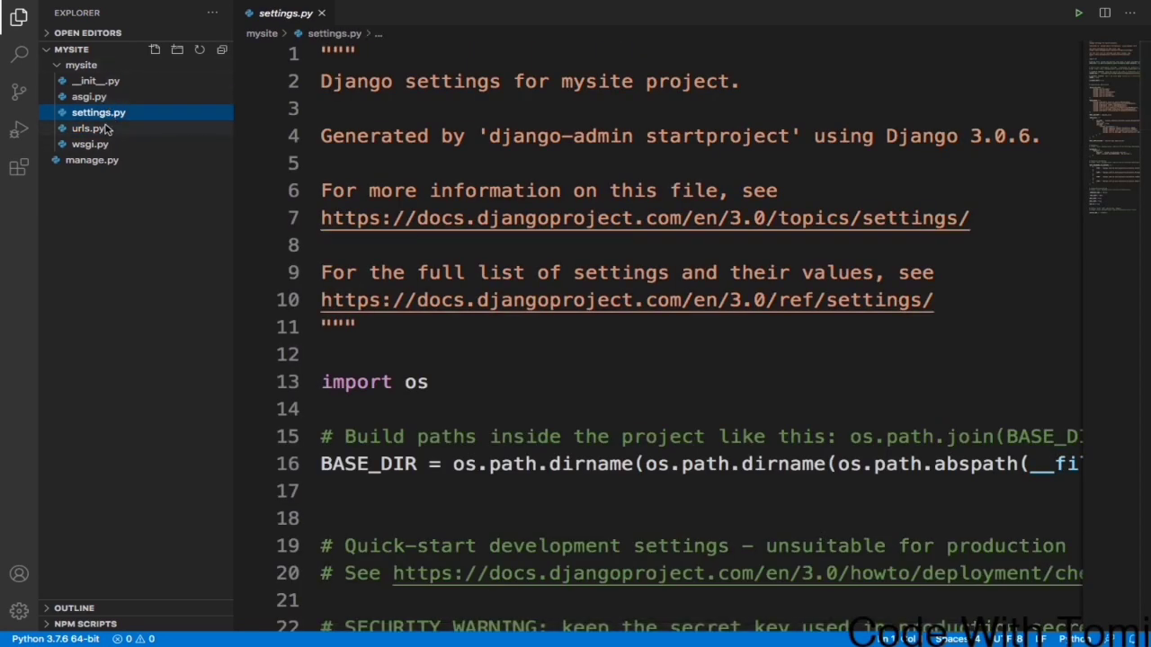
click(88, 128)
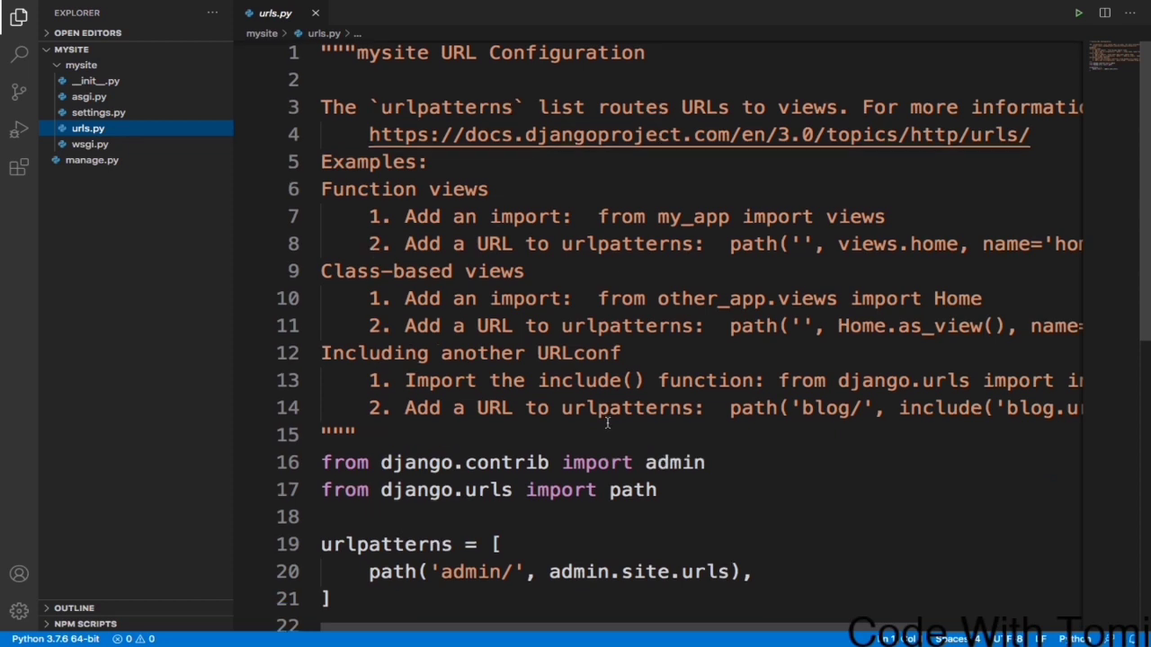
scroll(down, 3)
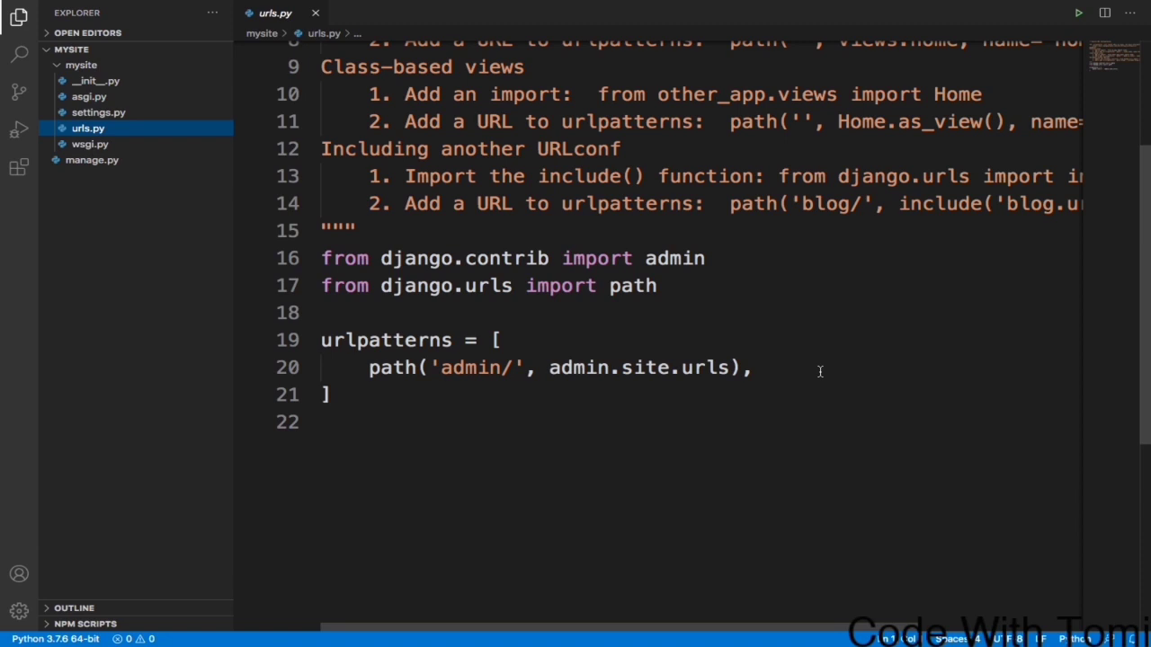
mouse_move(699, 374)
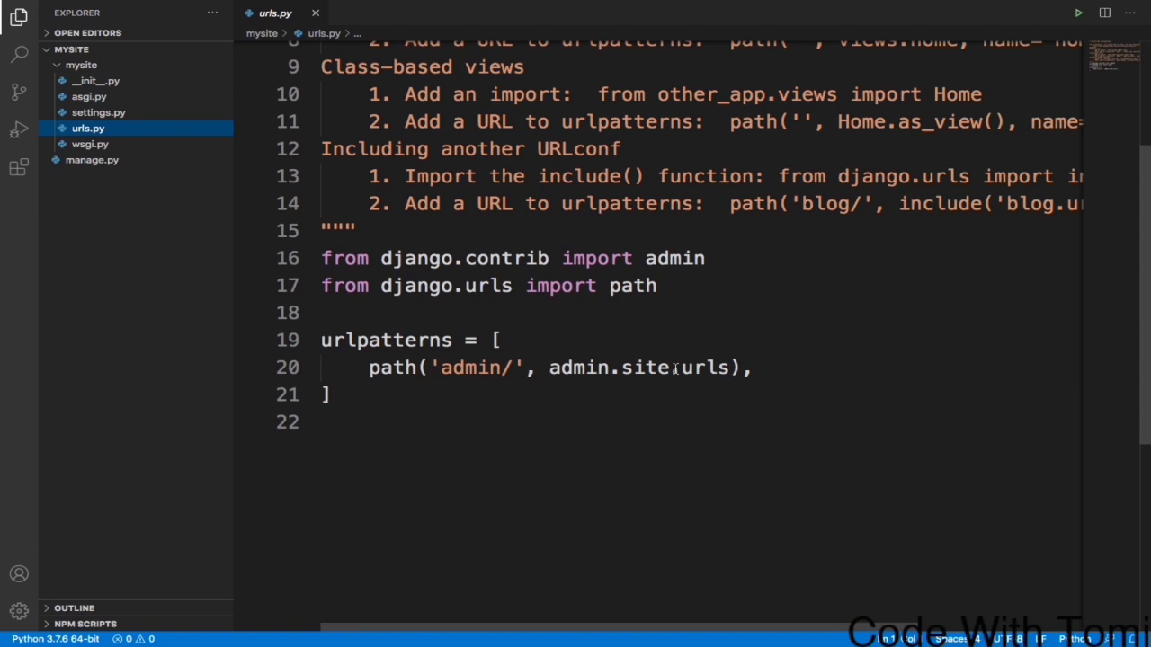
mouse_move(157, 122)
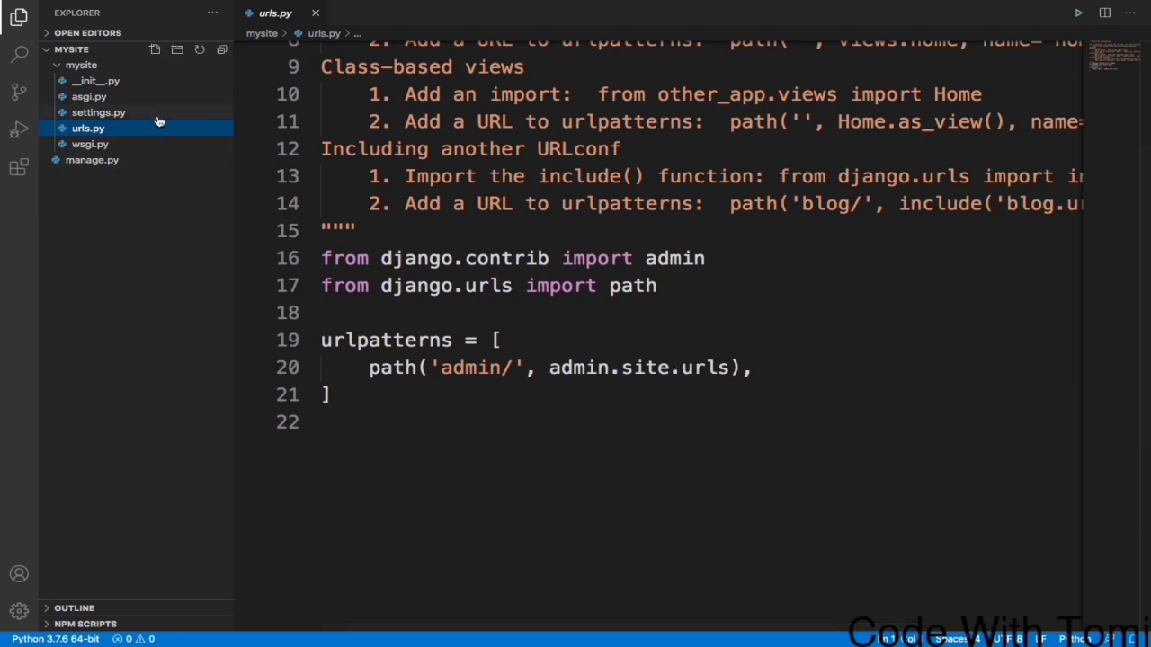
- Reopen settings.py and scroll past the docstring, os import and BASE_DIR
click(99, 112)
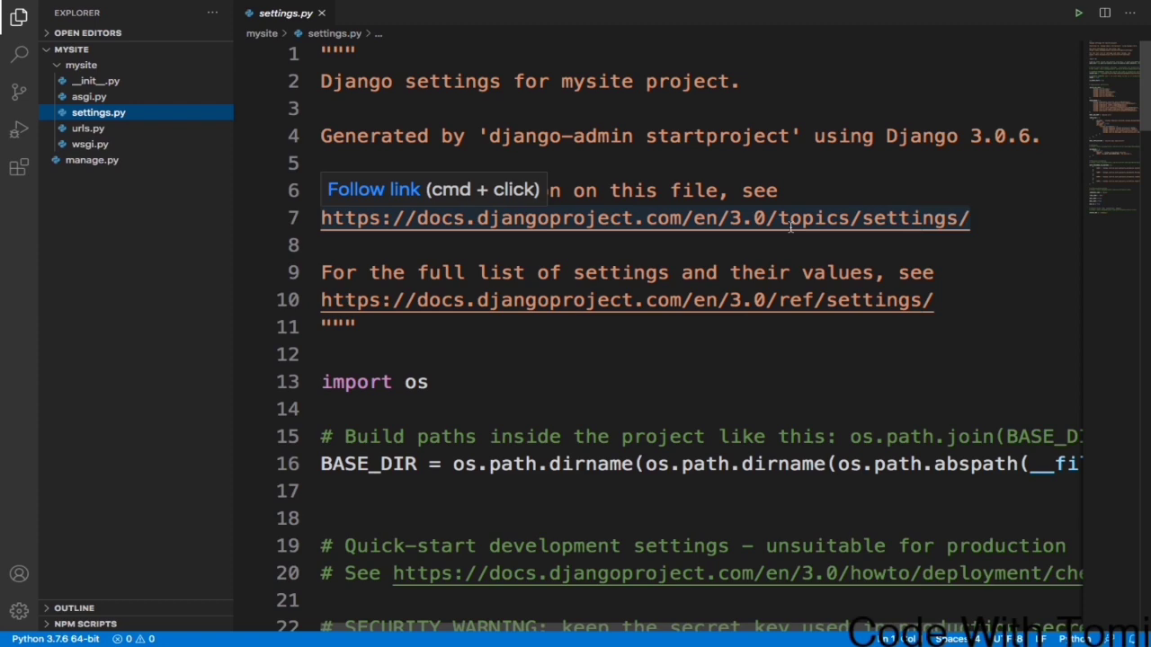
mouse_move(780, 339)
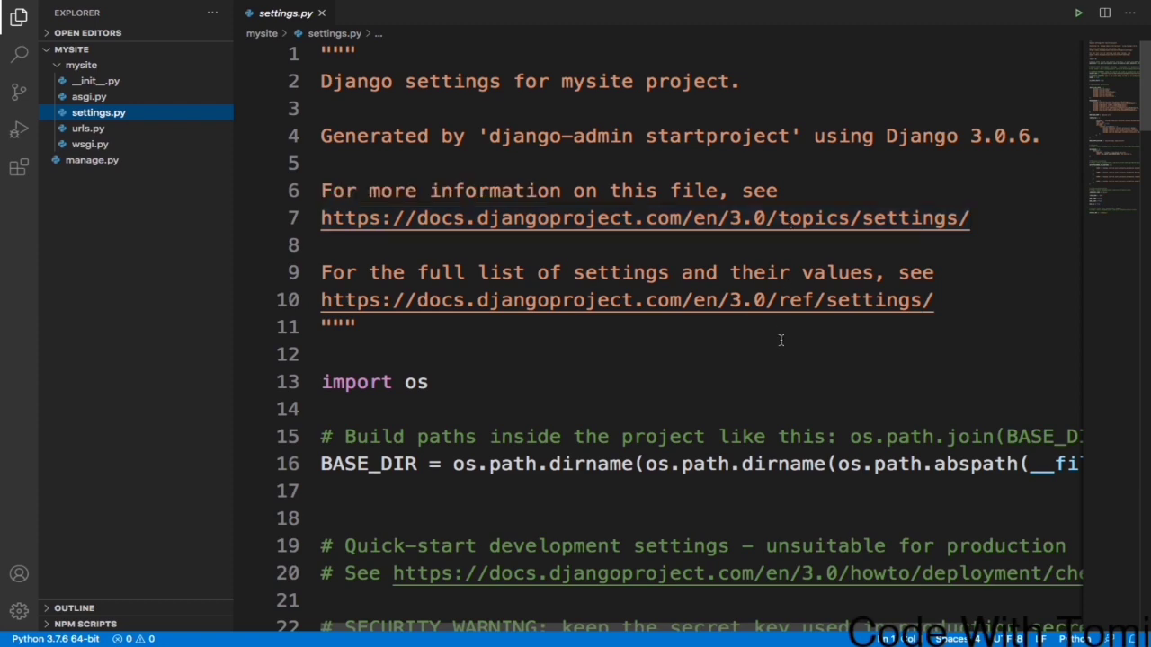
scroll(down, 3)
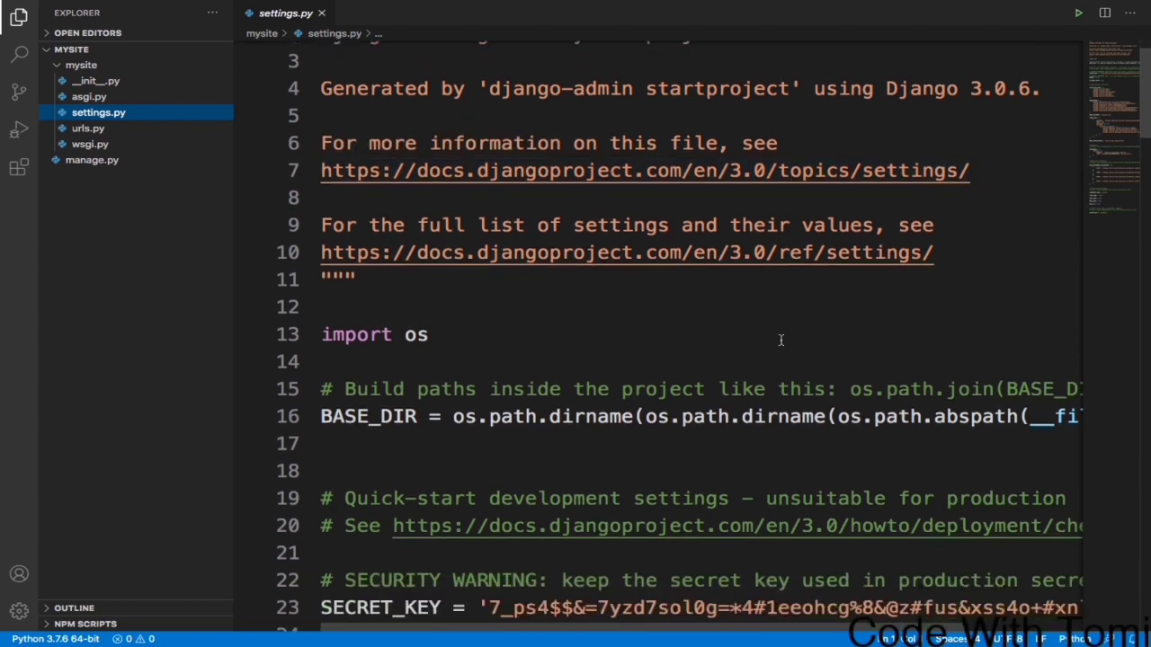
scroll(down, 3)
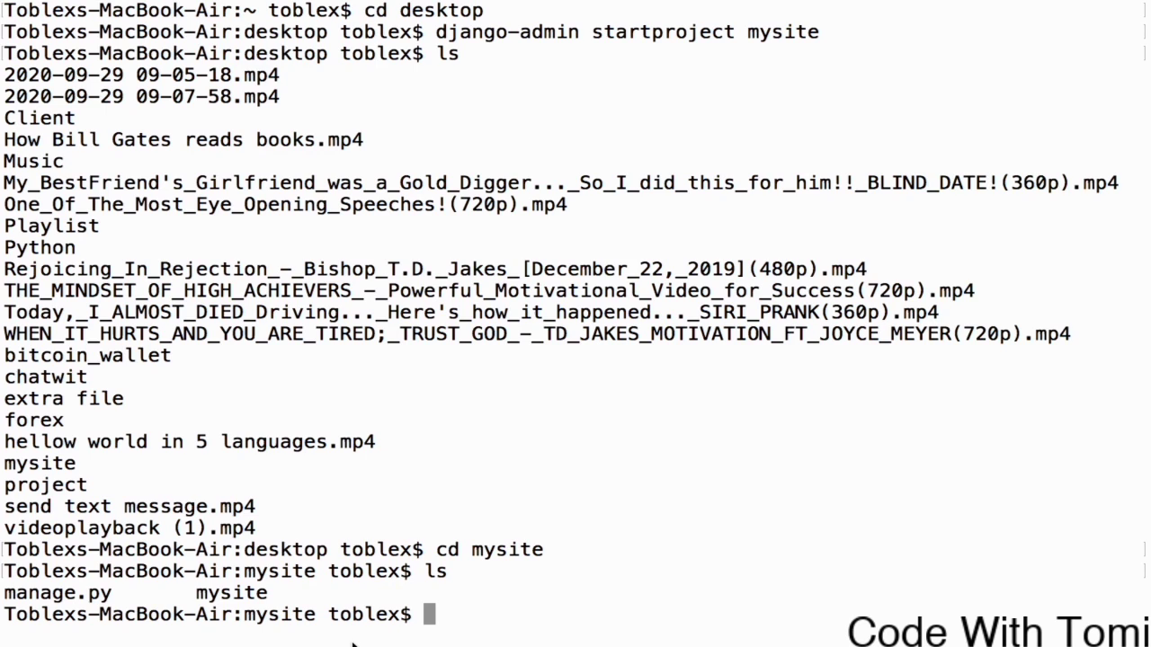
- Run python3 manage.py startapp myapp to create the myapp app
text(py)
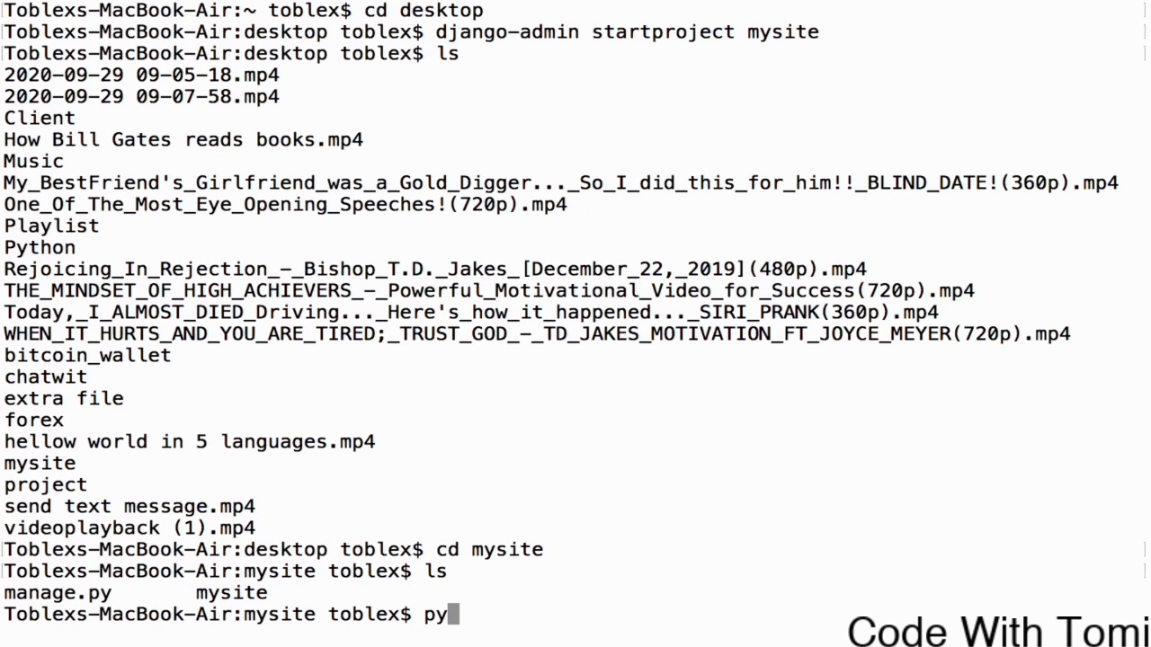
text(thon3 man)
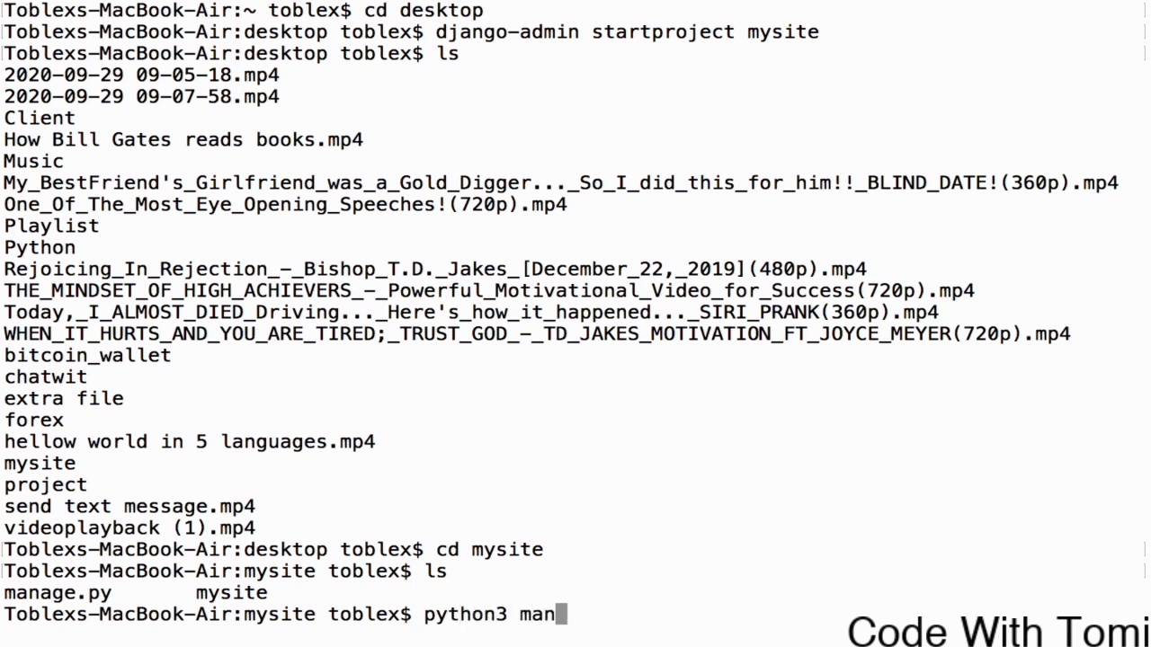
text(a)
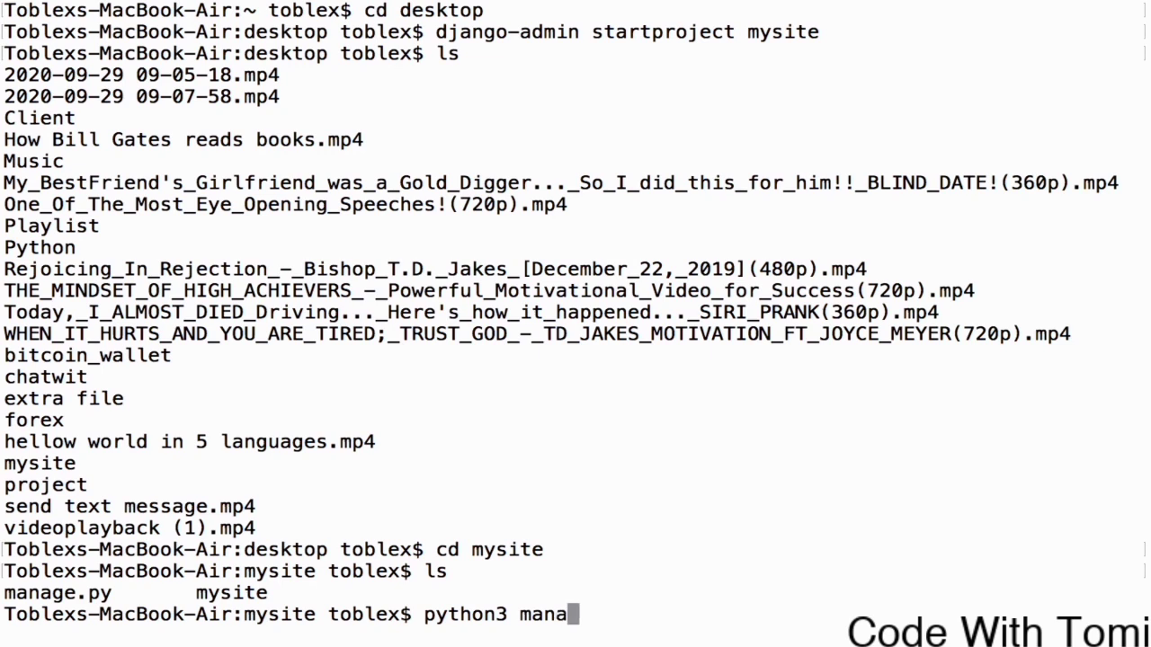
text(ge.py)
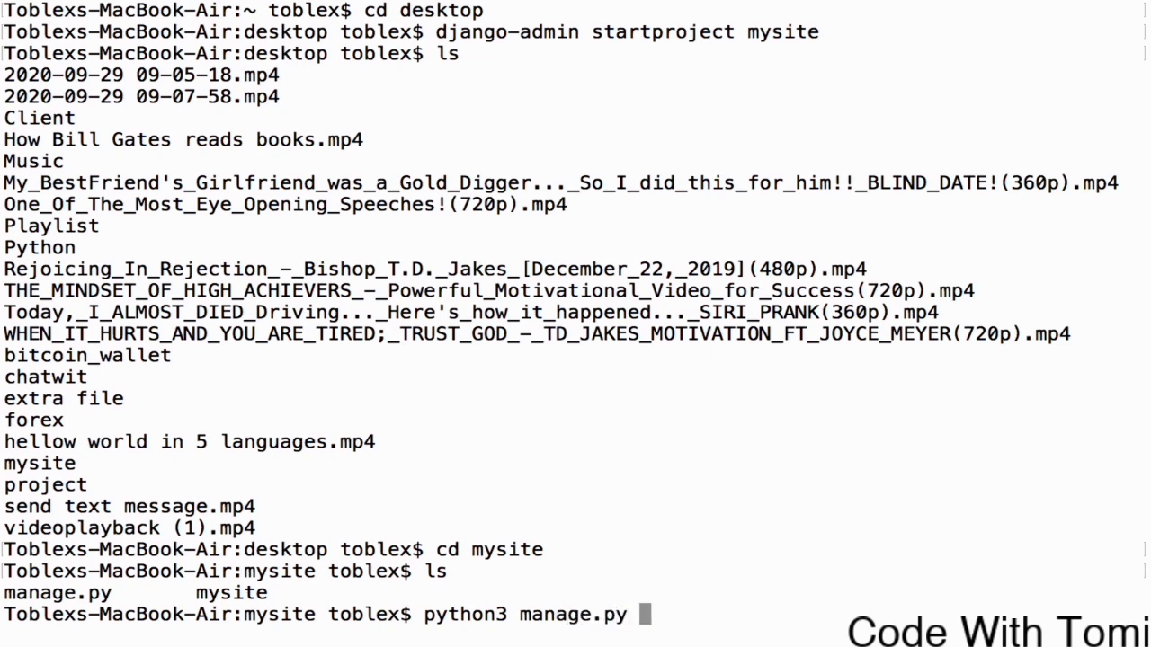
text(startapp m)
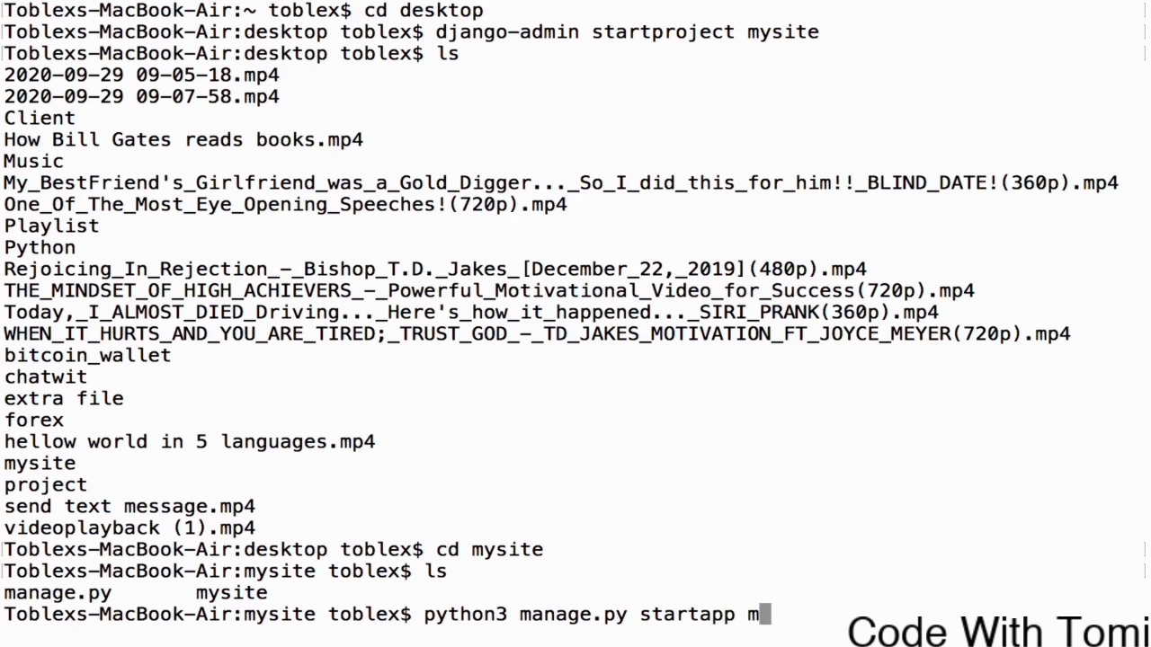
text(yapp)
text(ls)
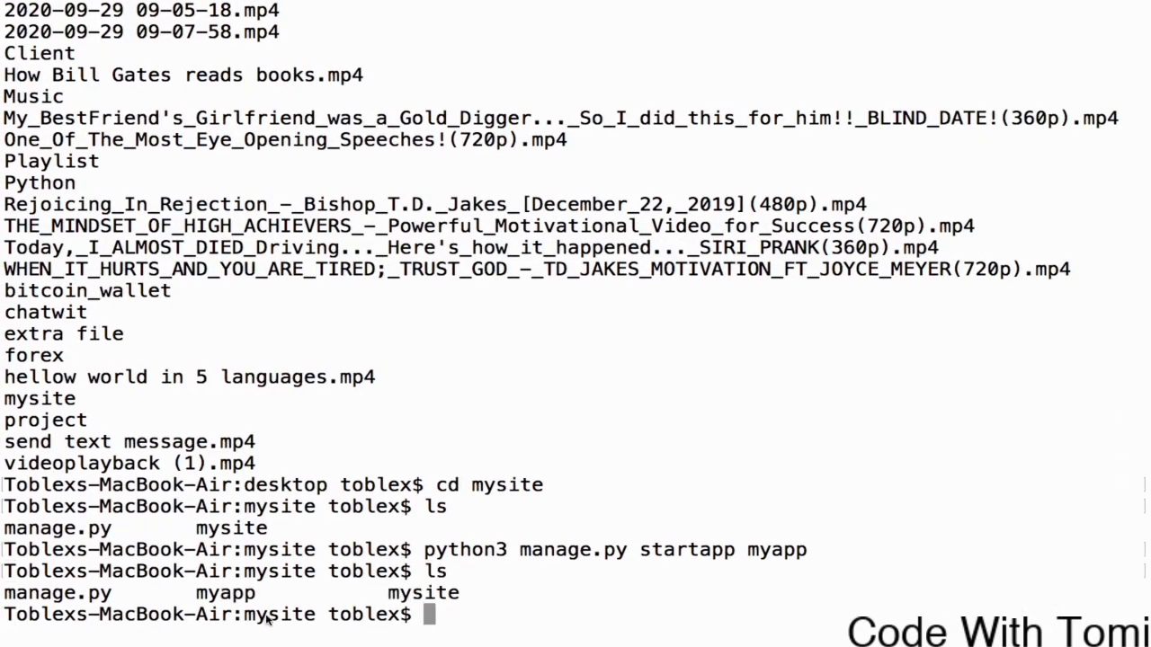
mouse_move(930, 620)
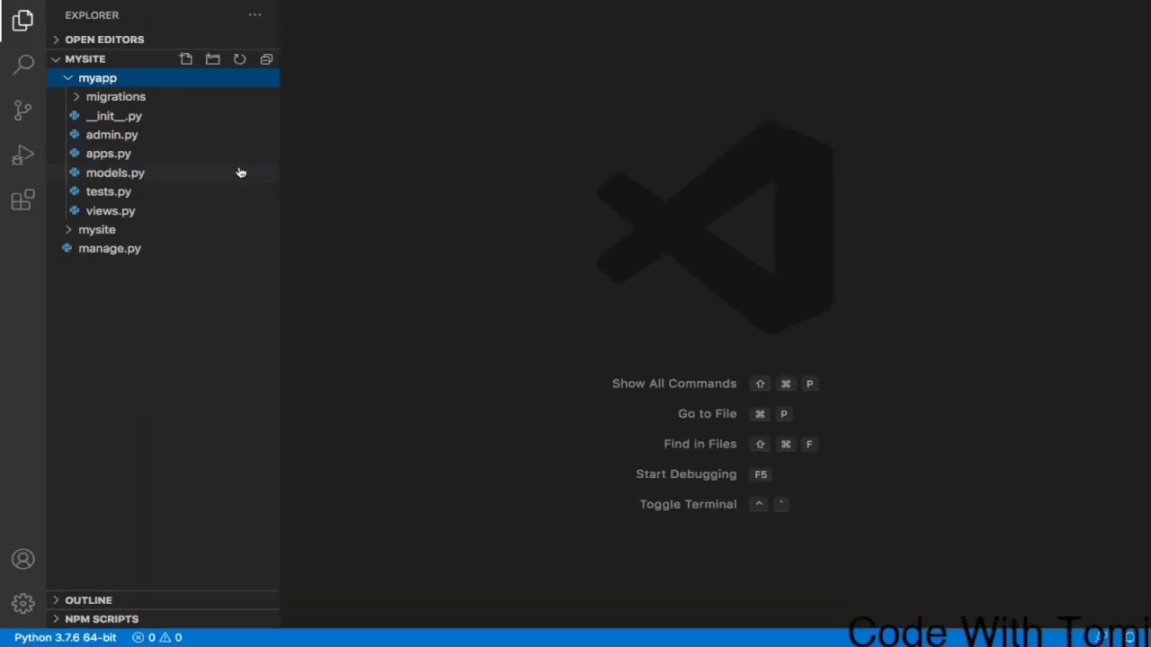
mouse_move(138, 179)
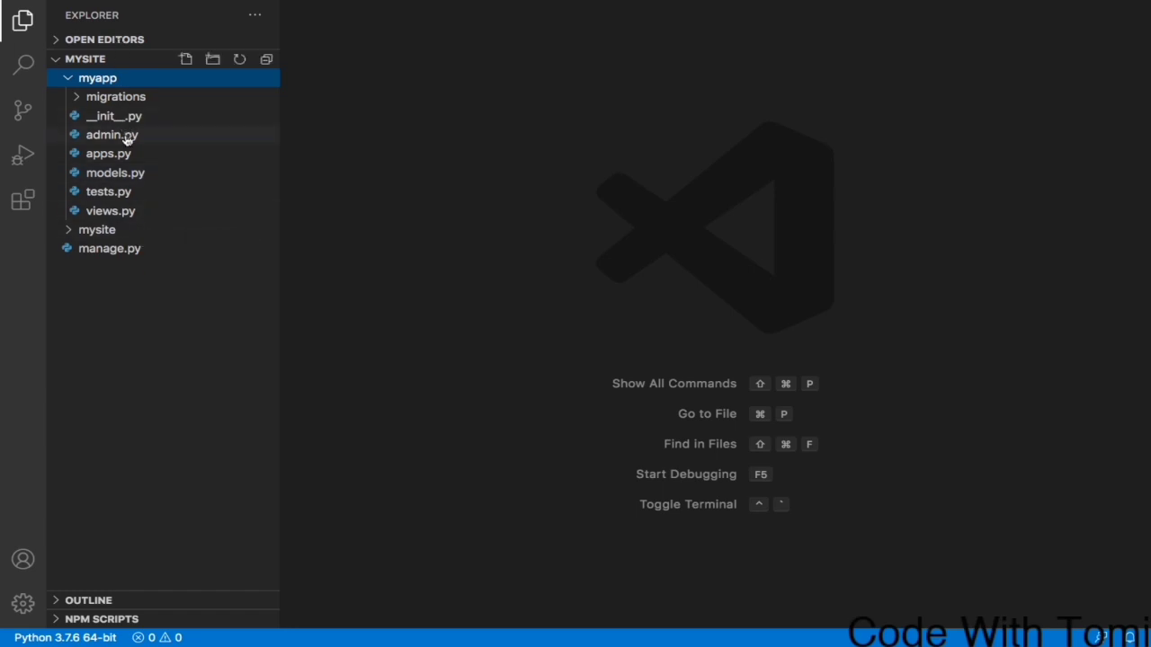
- View myapp's admin.py, then open models.py in the editor
click(111, 134)
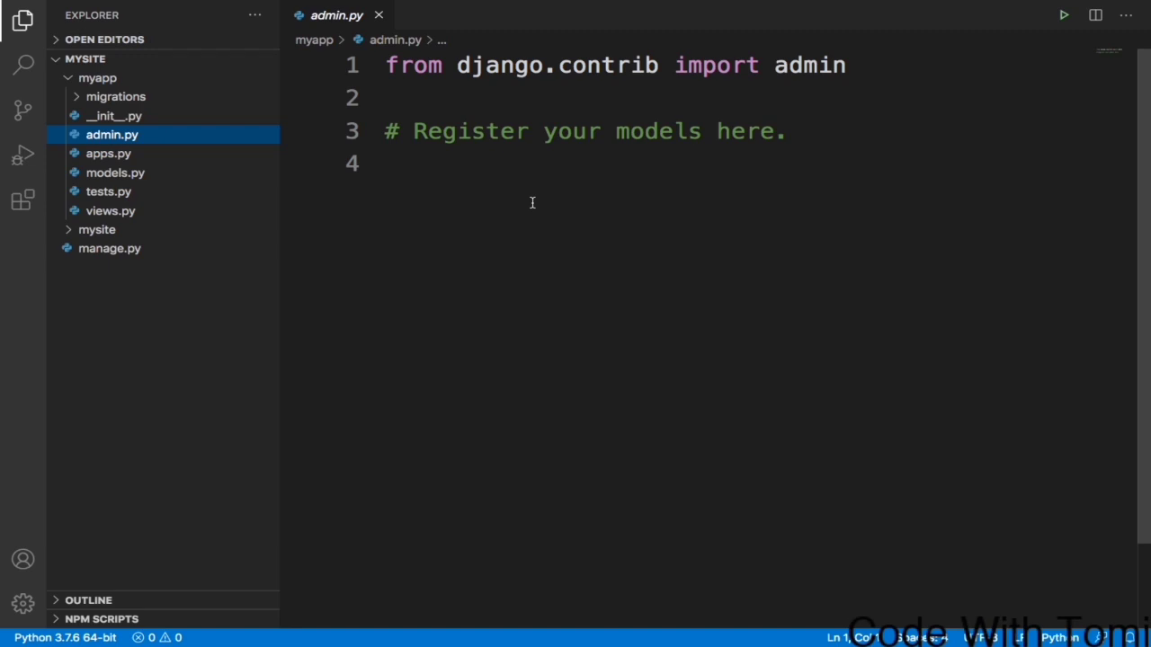
click(115, 173)
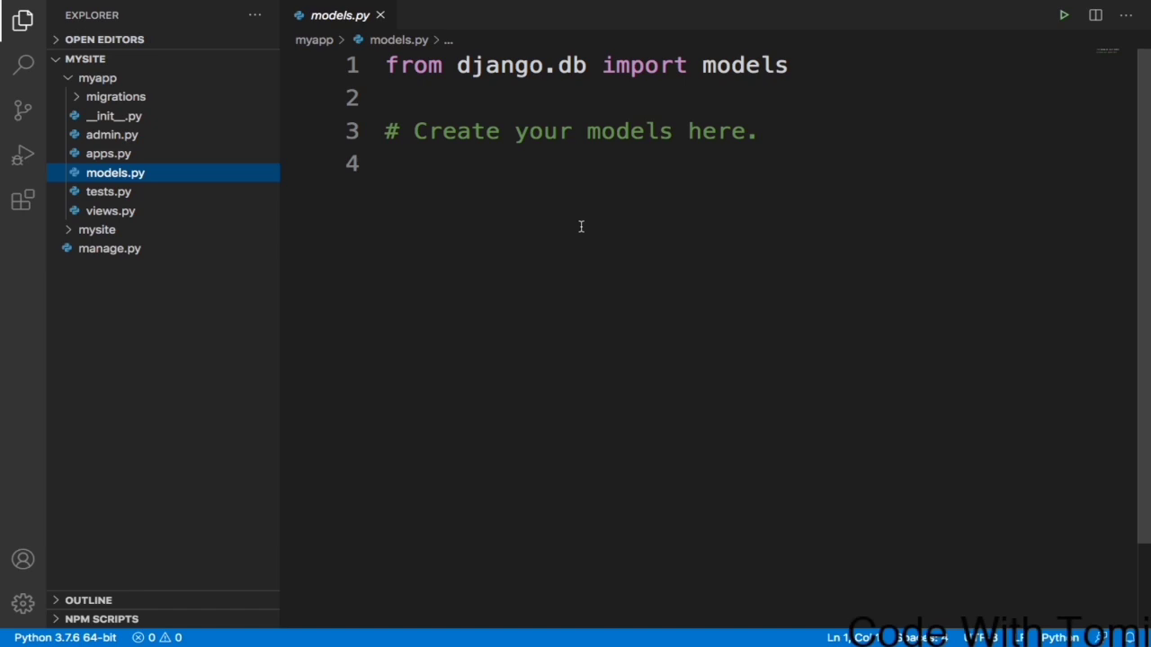
- Open myapp's views.py, then close its editor tab
click(110, 210)
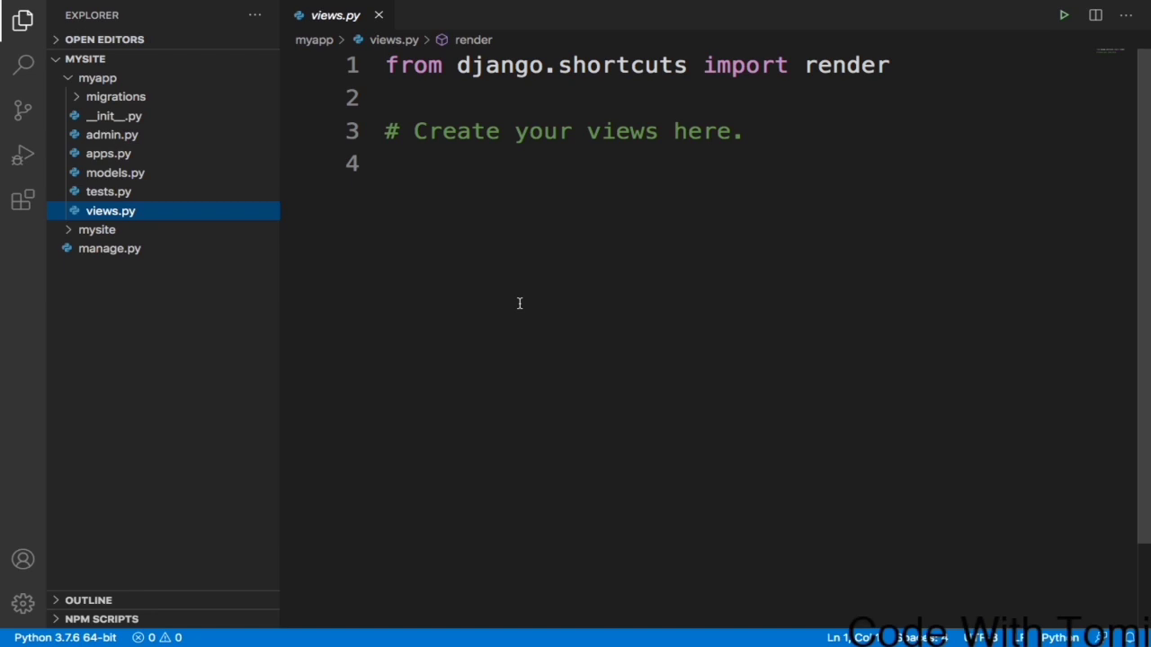
click(378, 15)
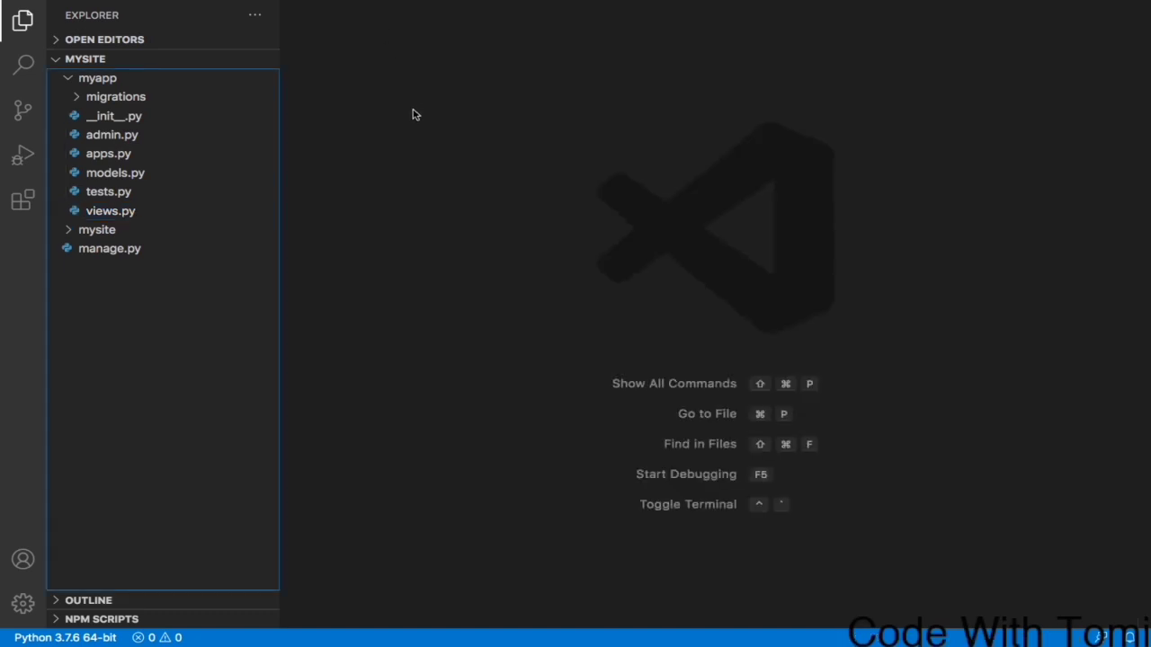